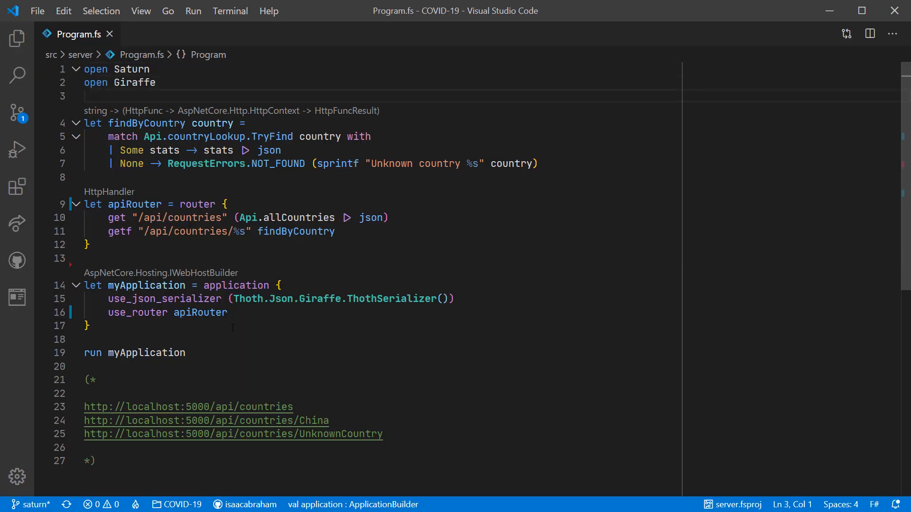
Wrap the existing handlers in an ApiRoutes module and add a UiRoutes module returning 'Hello'.
type("module ApiRoutes =")
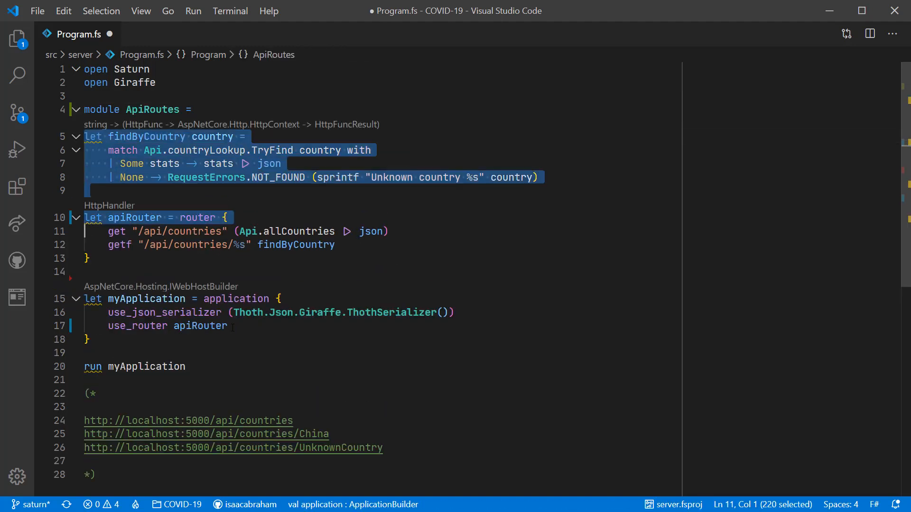
type("module UiRoutes =")
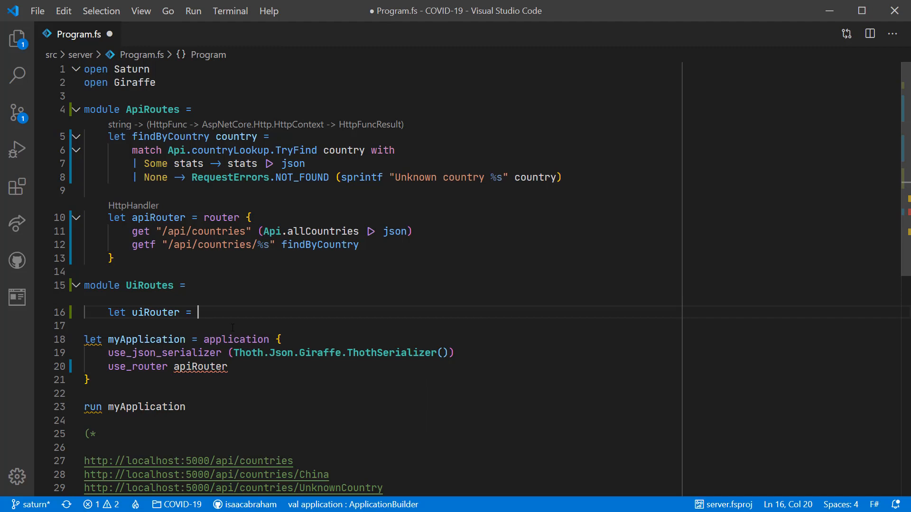
type("text \"Hello from UI")
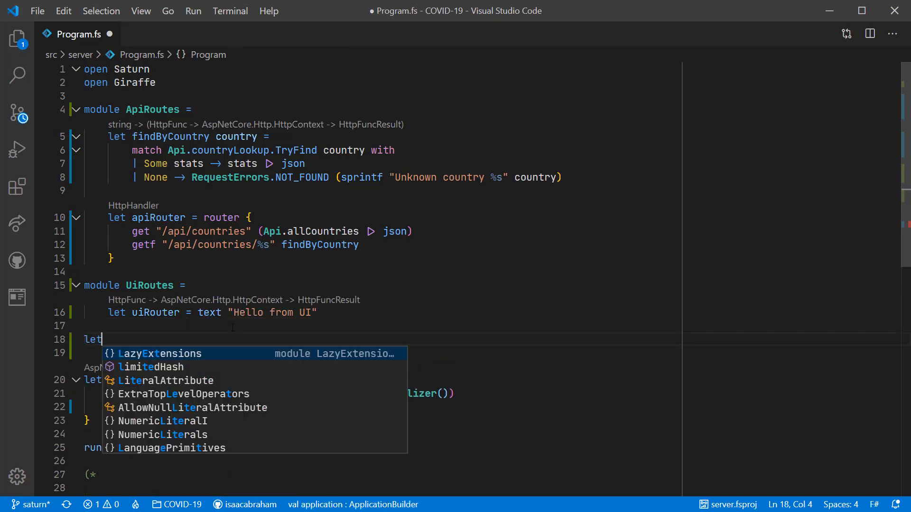
Create appRouter forwarding "/api" to ApiRoutes and "" to UiRoutes.uiRouter, and serve it.
type("appRouter = router {")
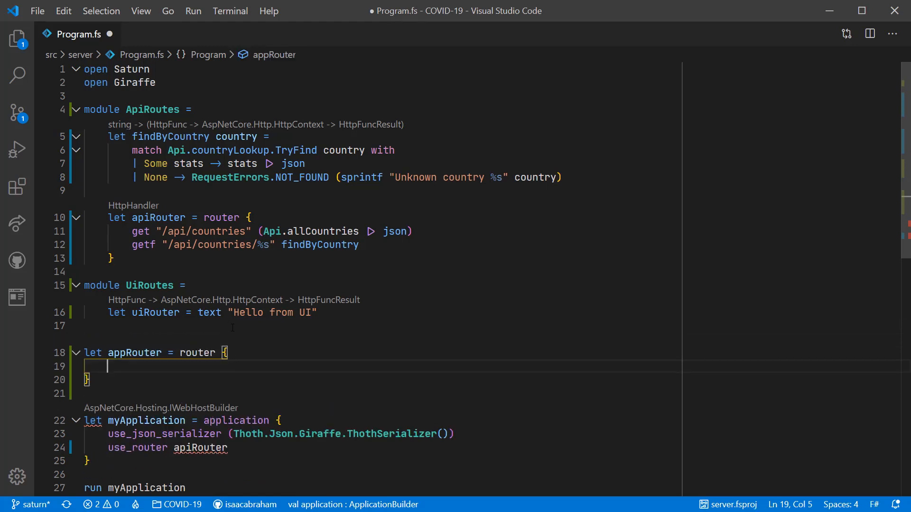
type("forward \"/api")
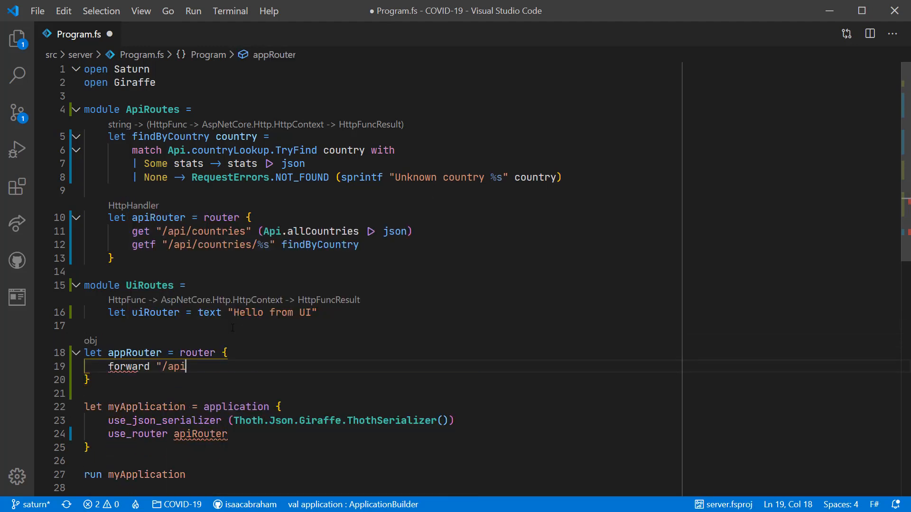
type("ApiRoutes.apiRouter")
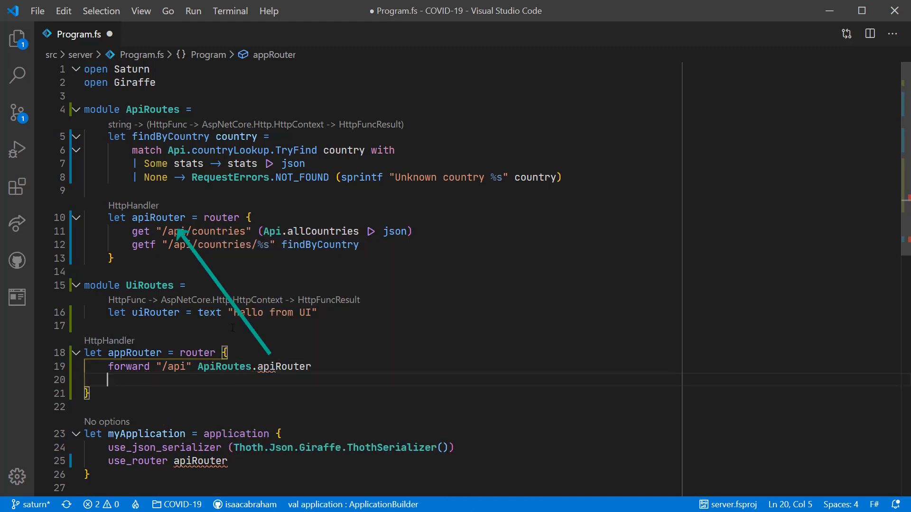
type("forward \"\"")
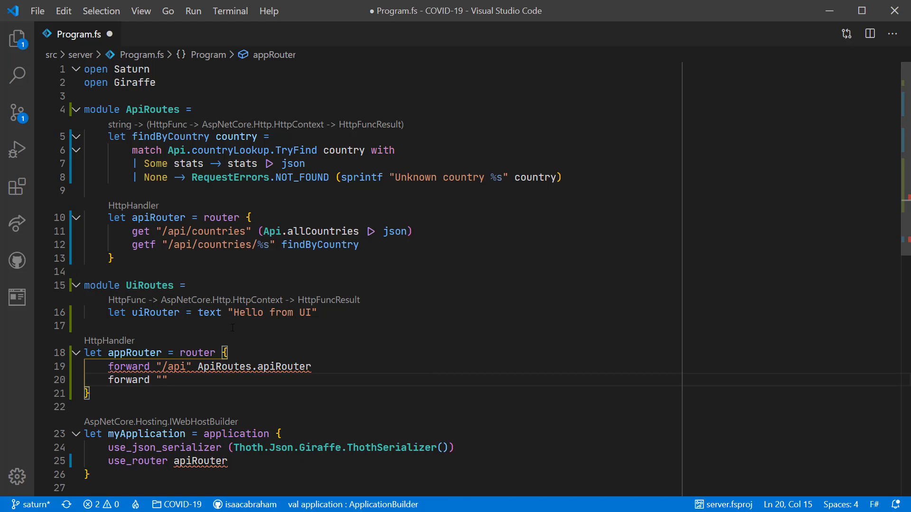
type("UiRoutes.")
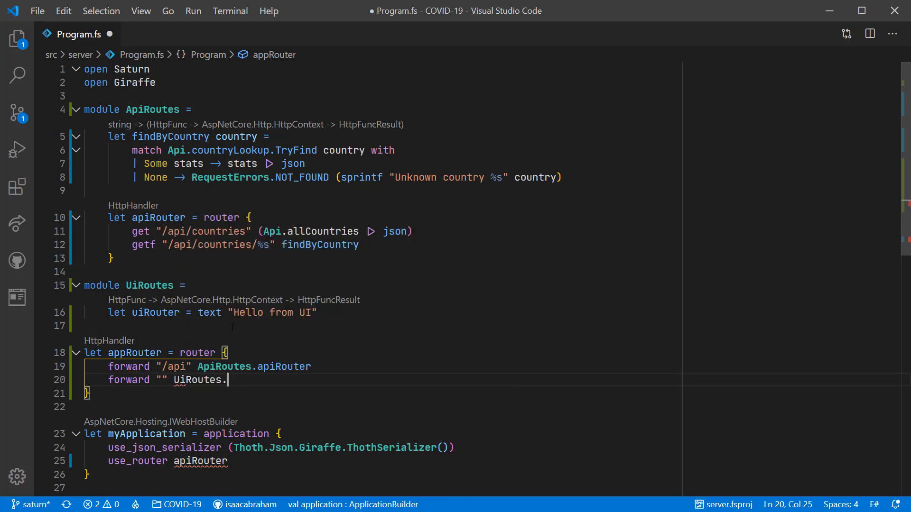
type("uiRouter")
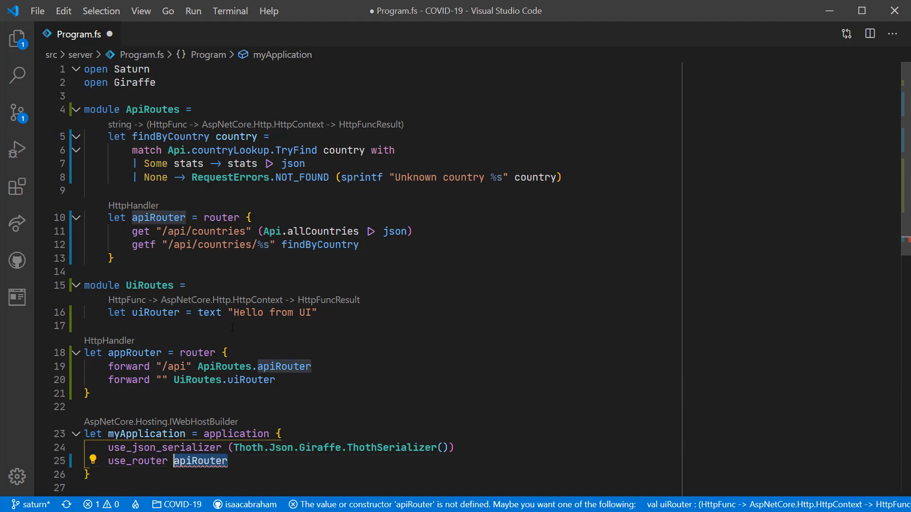
type("appRouter")
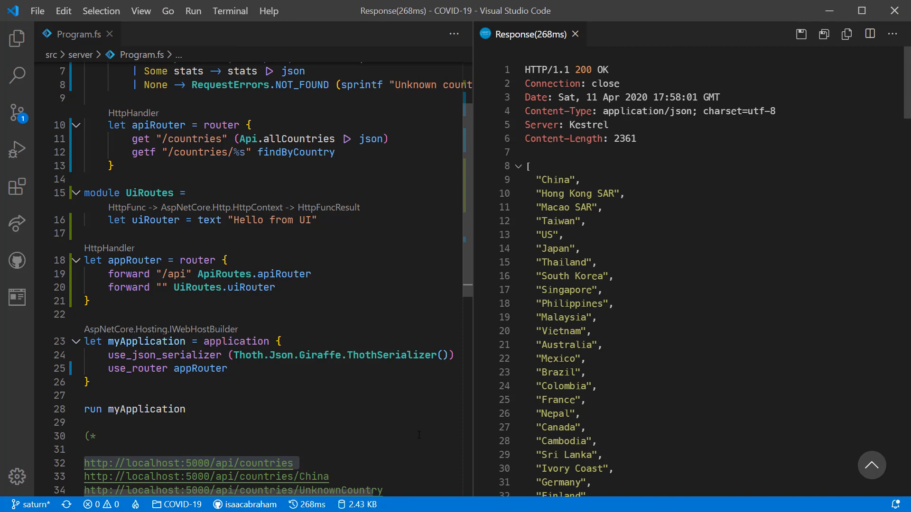
Send the /api/countries request and show localhost:5000 in a side Browser Preview.
left_click(105, 449)
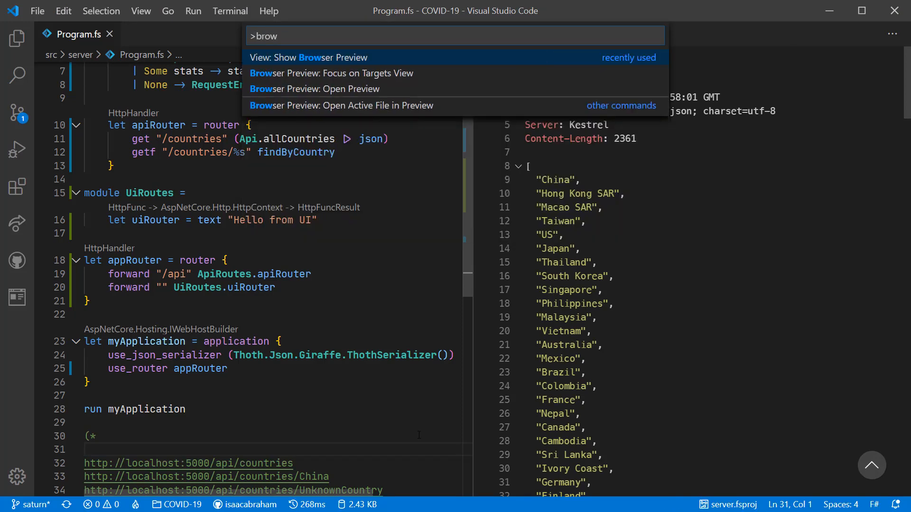
left_click(308, 56)
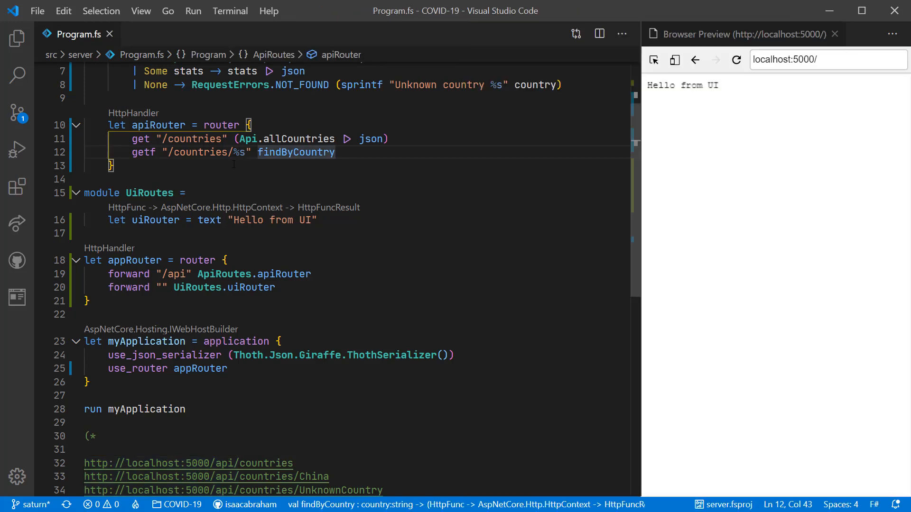
Open GiraffeViewEngine and add a countriesView rendering each Api.allCountries name in a div.
left_click(185, 193)
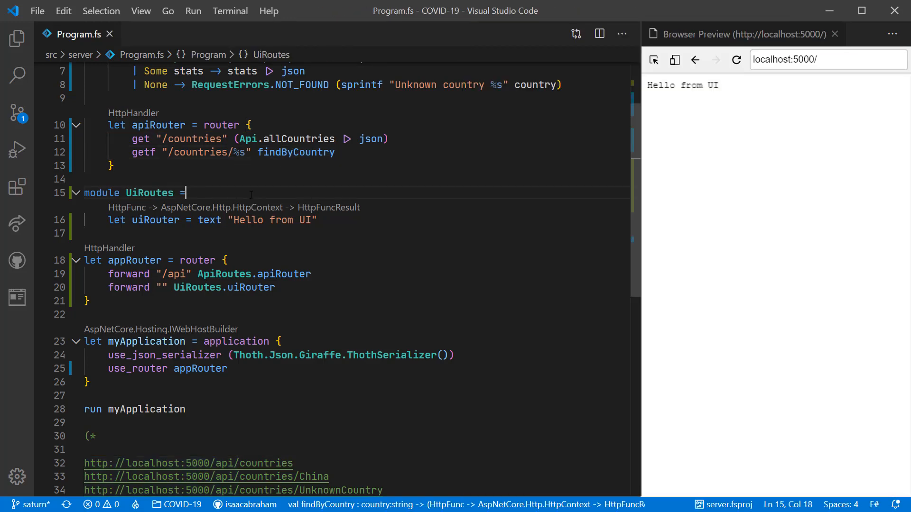
type("open GiraffeViewEngine")
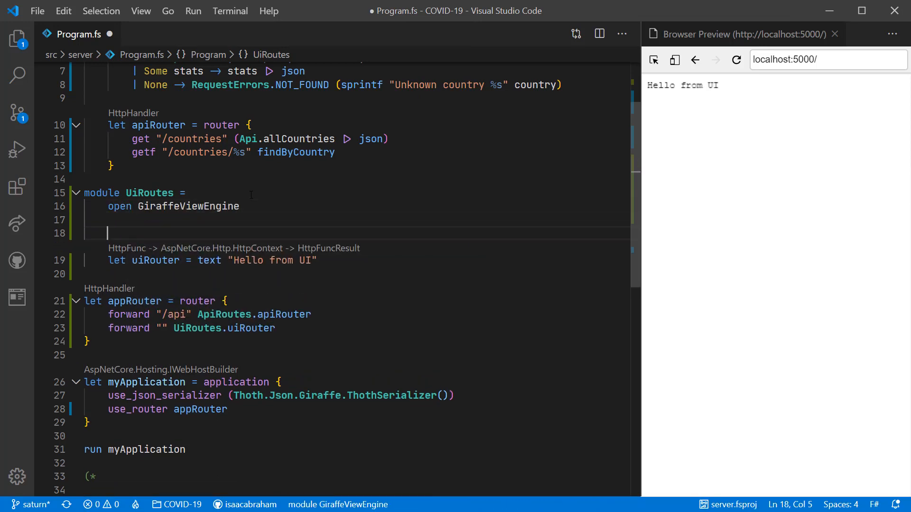
type("let countriesV")
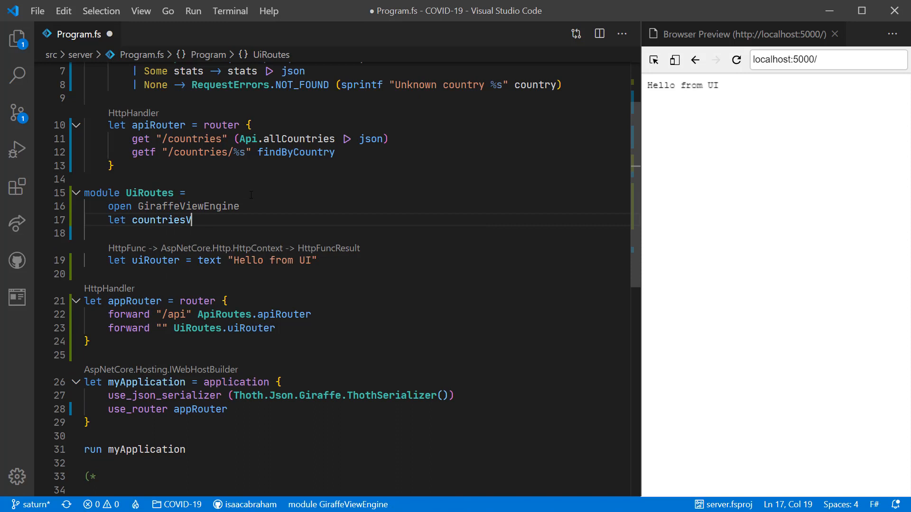
type("iew =")
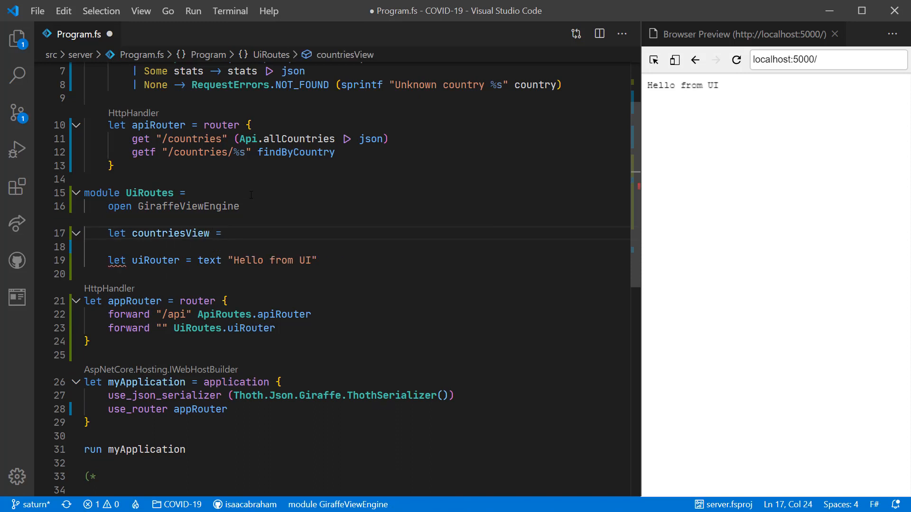
type("html []")
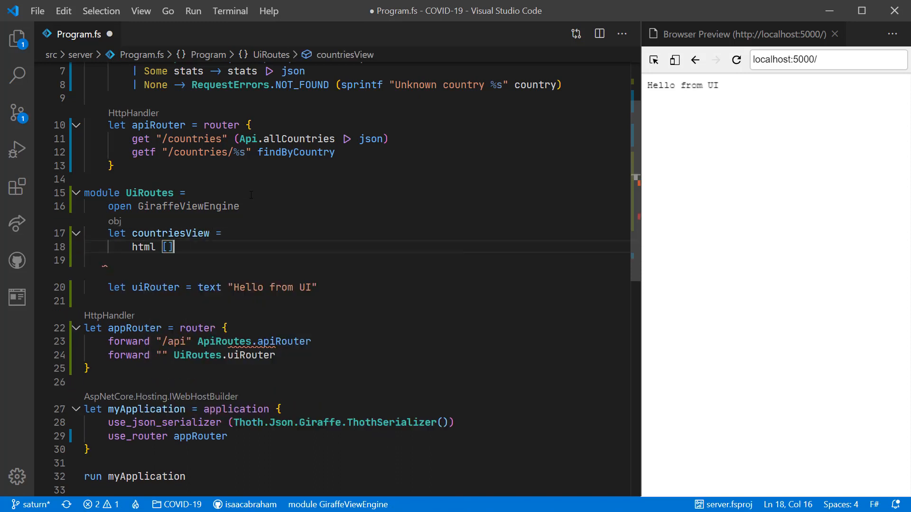
type("[")
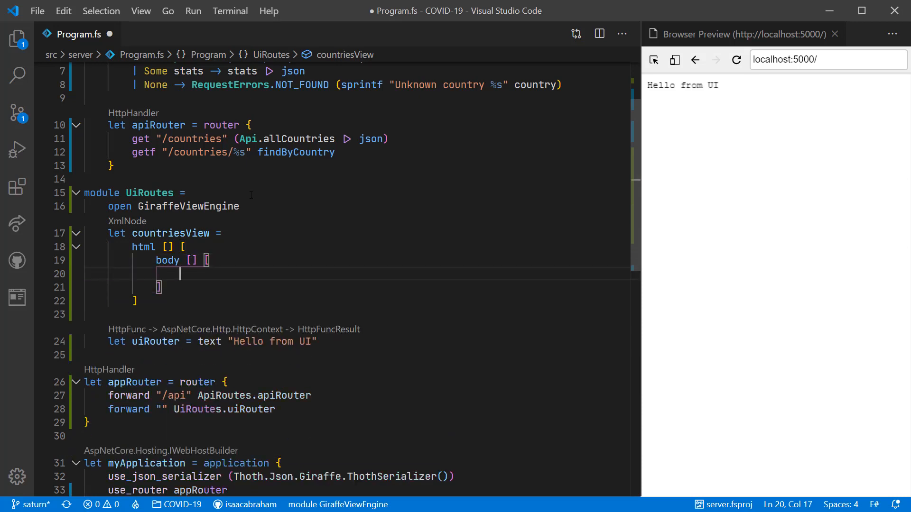
type("for country in A")
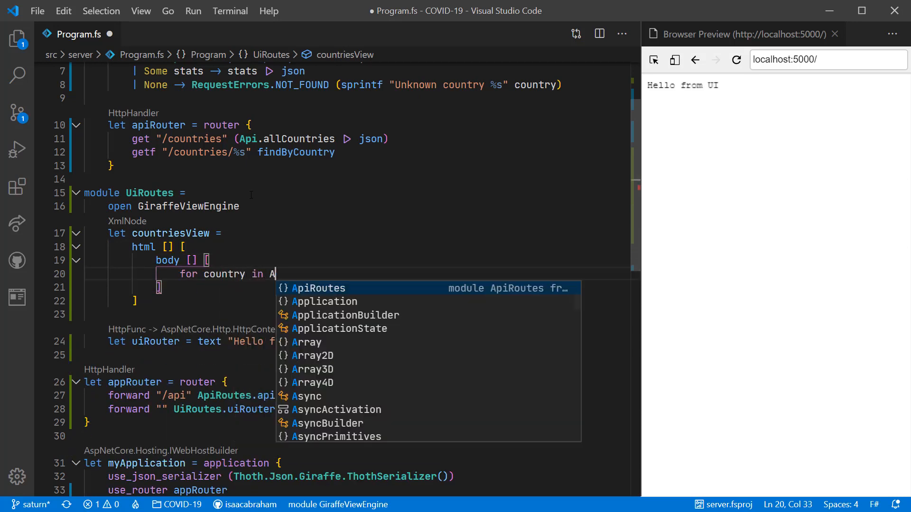
type("pi.allCountries do")
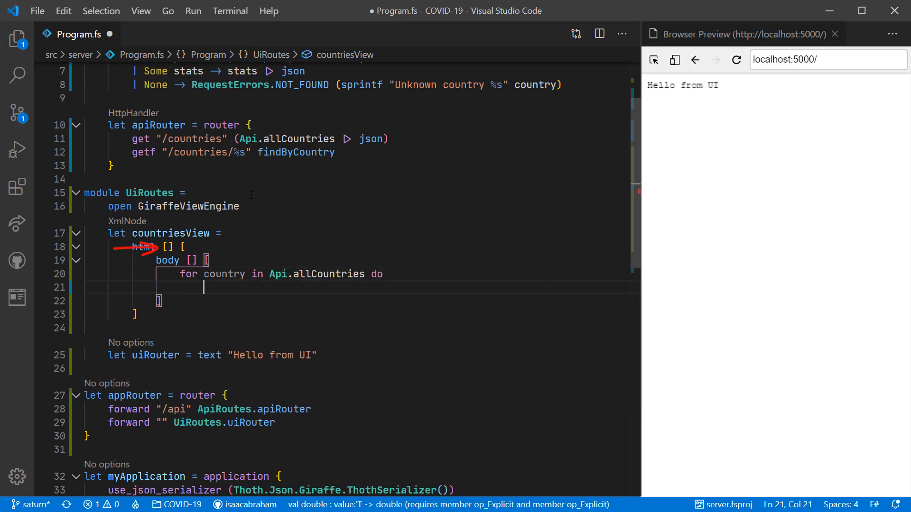
type("div [] [ Text country")
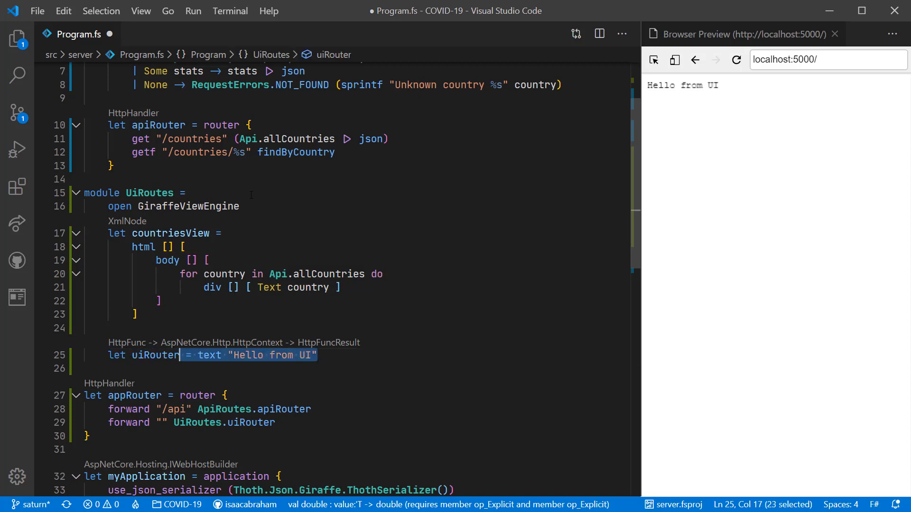
Set uiRouter to htmlView countriesView and refresh the preview.
type("html")
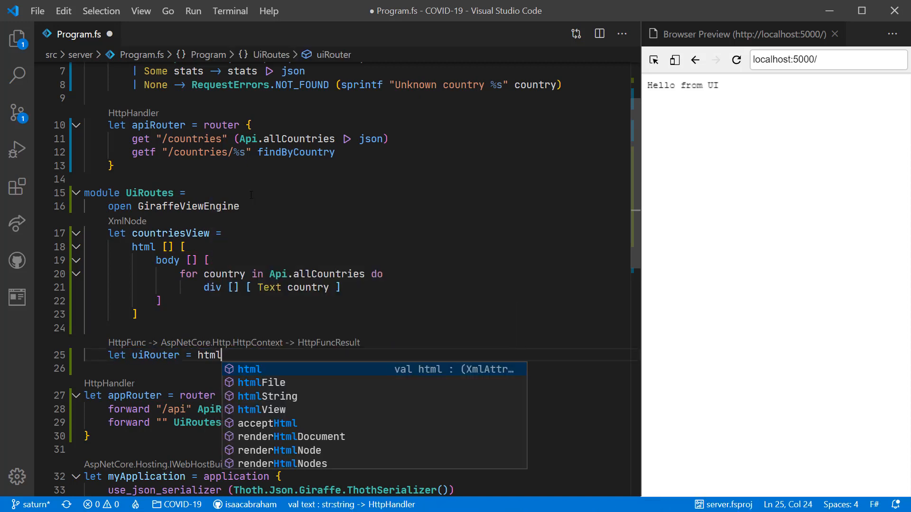
type("View countriesView")
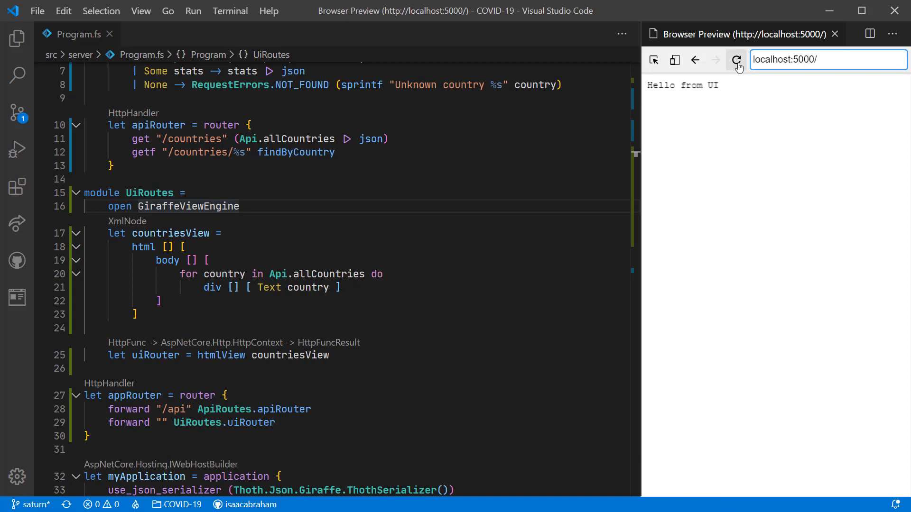
left_click(736, 59)
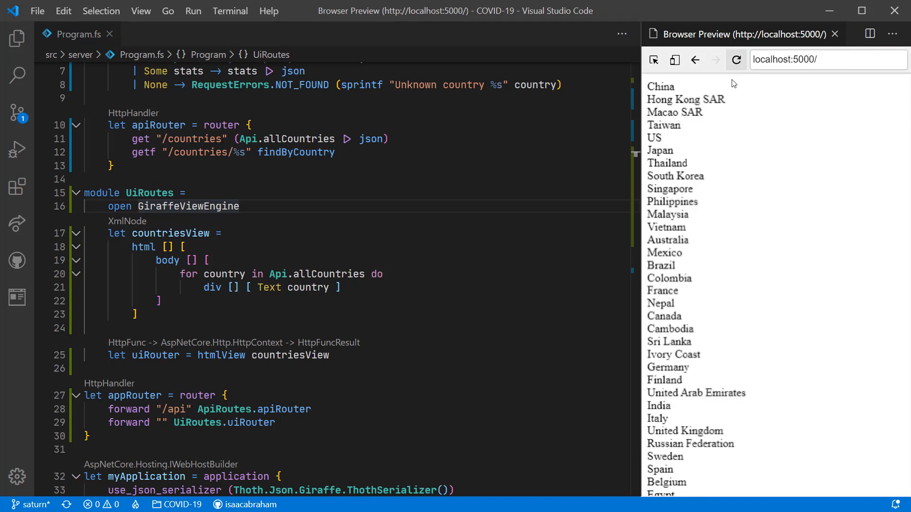
mouse_move(775, 272)
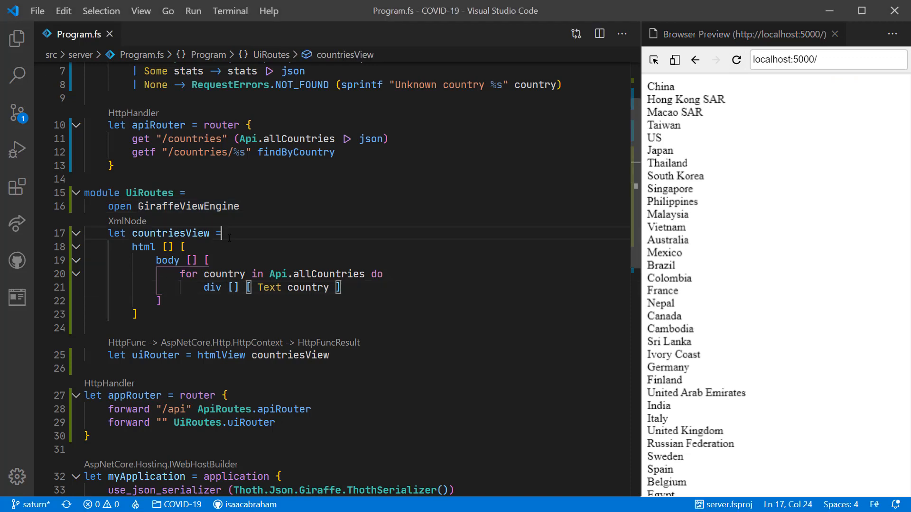
Add a createPage function wrapping content in a body and build countriesView with it.
key("Enter")
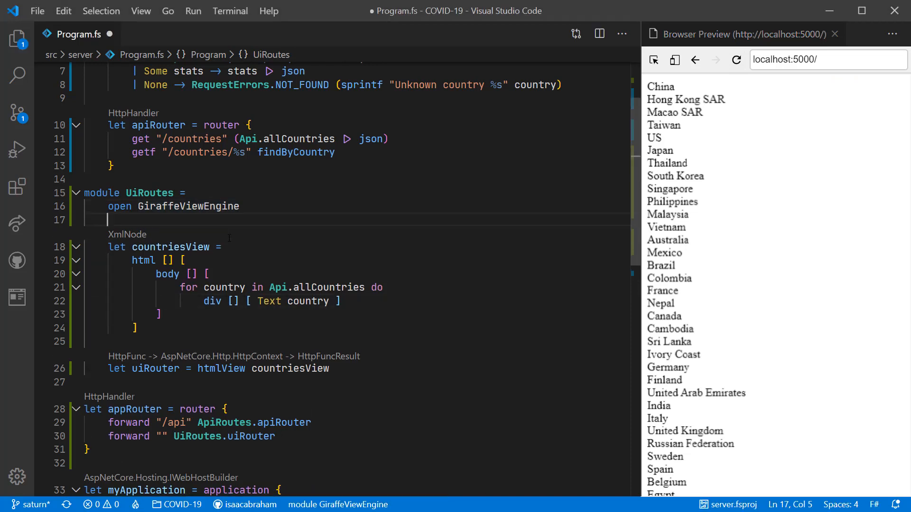
type("let createPage contents =")
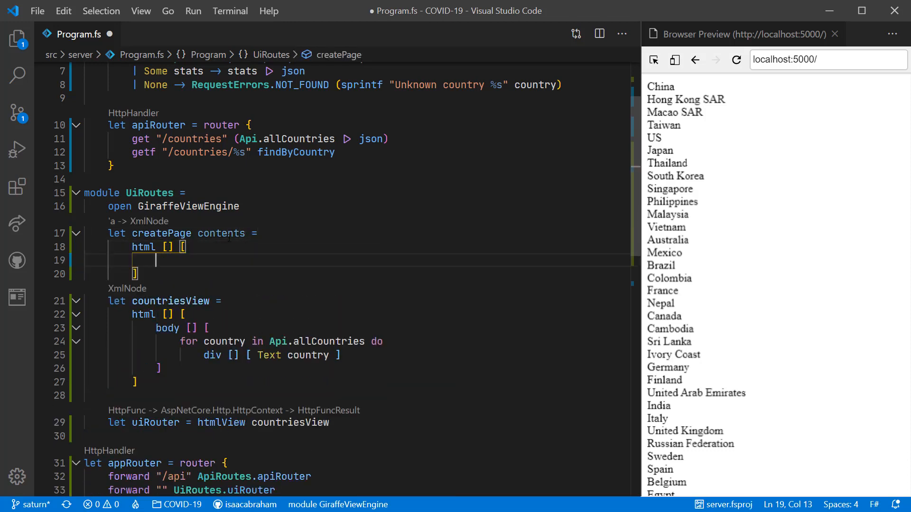
type("body [] contents")
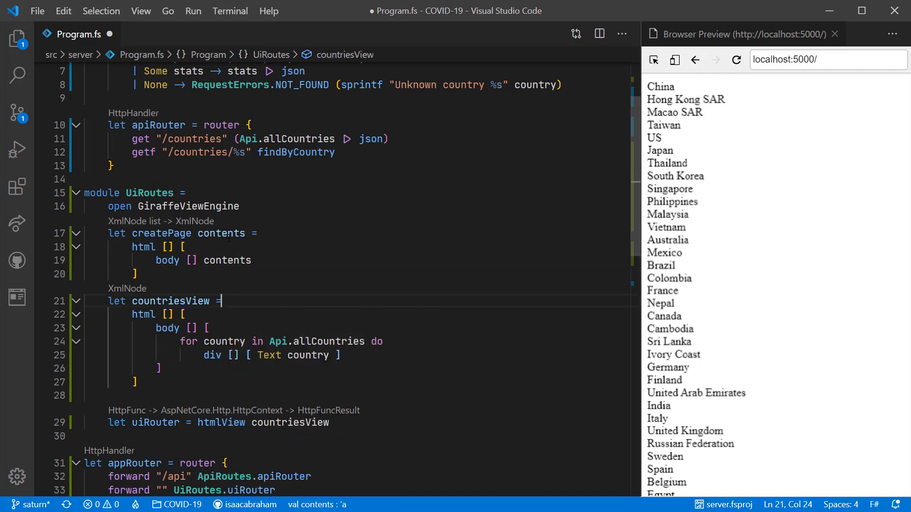
type("createPage [")
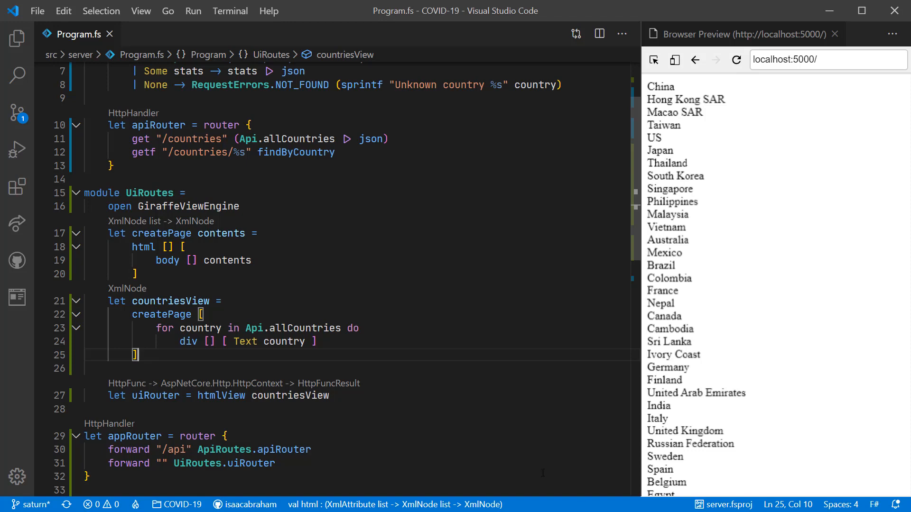
Draft countryStats with each country's latest daily record in Api.fs, then return to Program.fs.
scroll("down", 3)
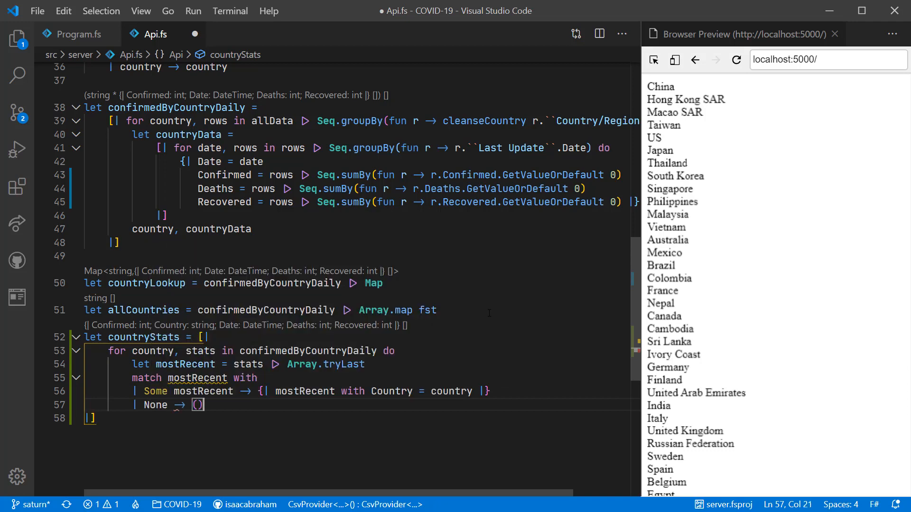
left_click(77, 33)
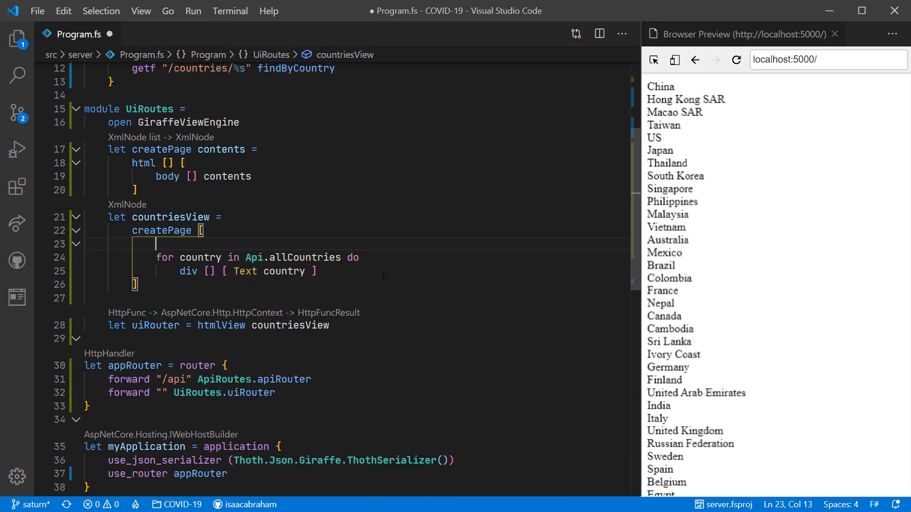
Replace the div loop with a Country/Deaths/Recovered/Confirmed table formatted "N0", and refresh.
type("table []")
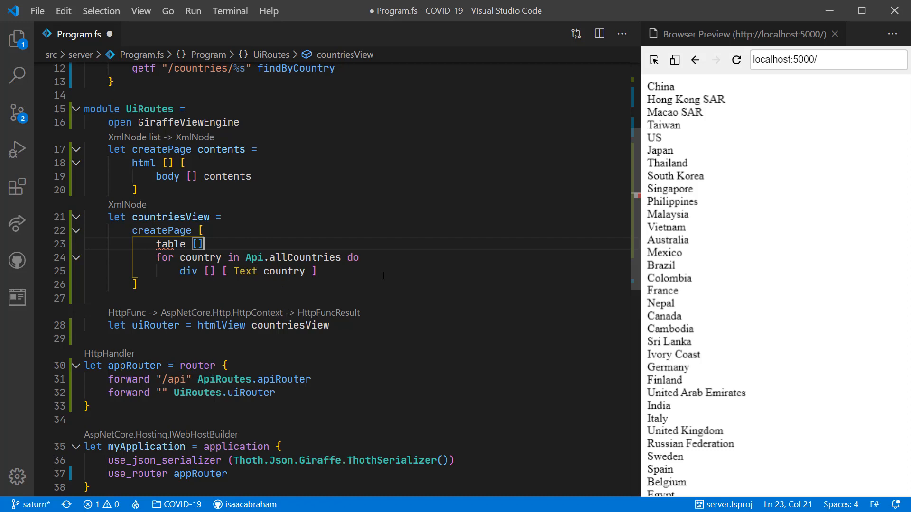
key("enter")
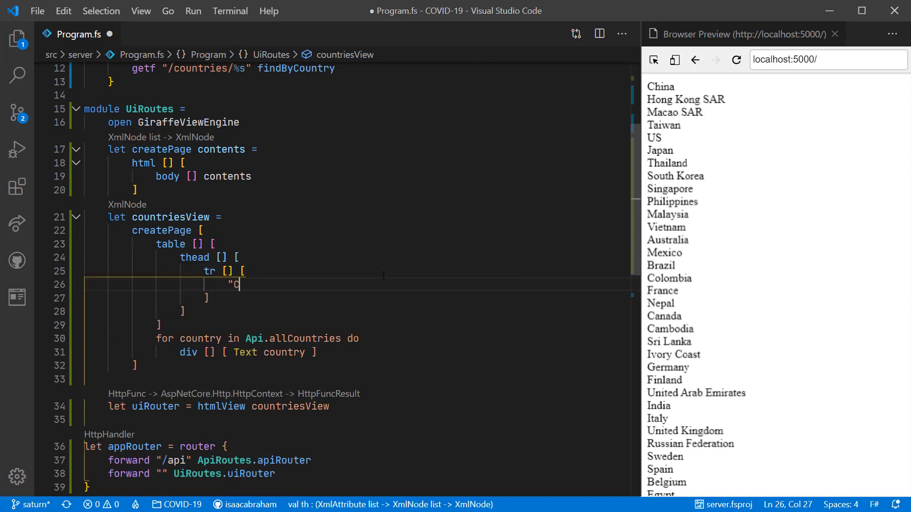
type("ountry\" ]")
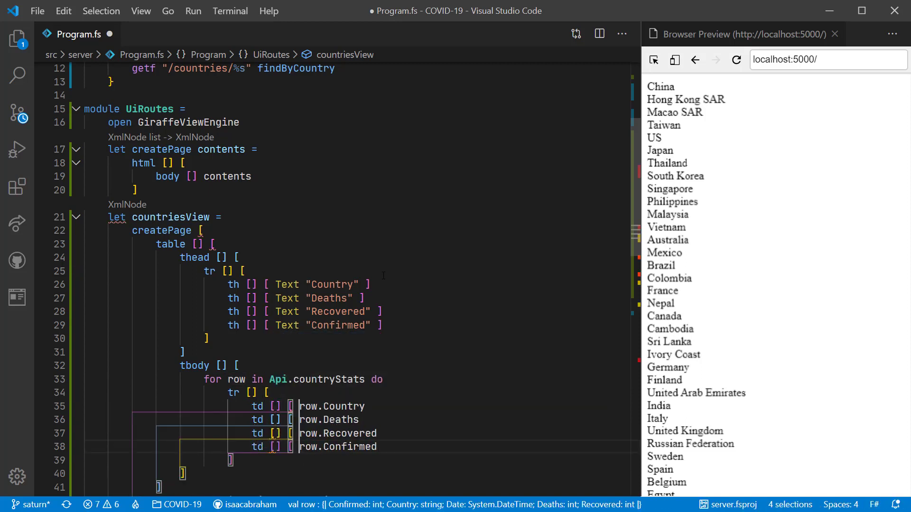
type("Text")
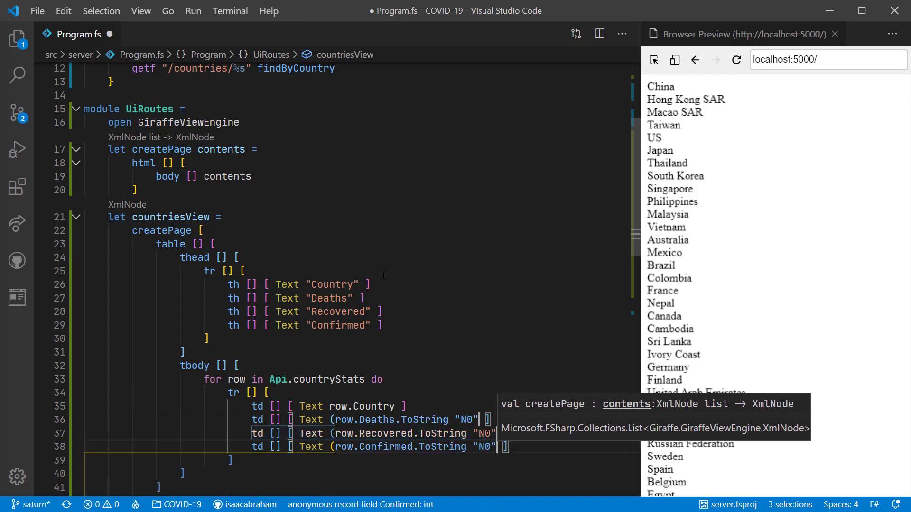
left_click(735, 60)
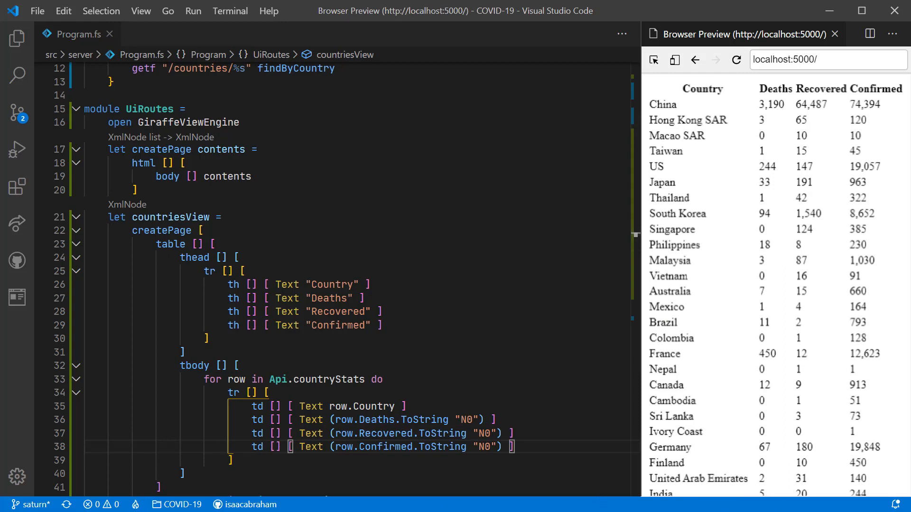
Insert a head element before the body in createPage.
left_click(186, 162)
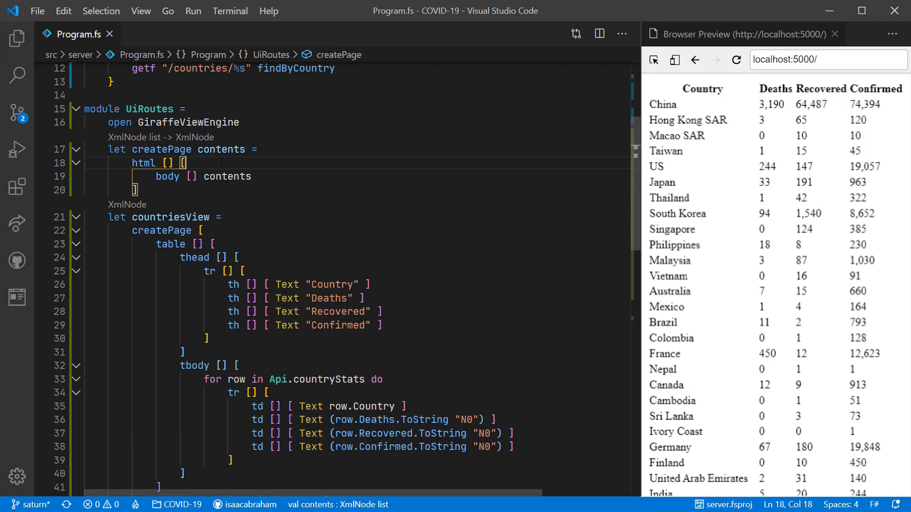
key("Enter")
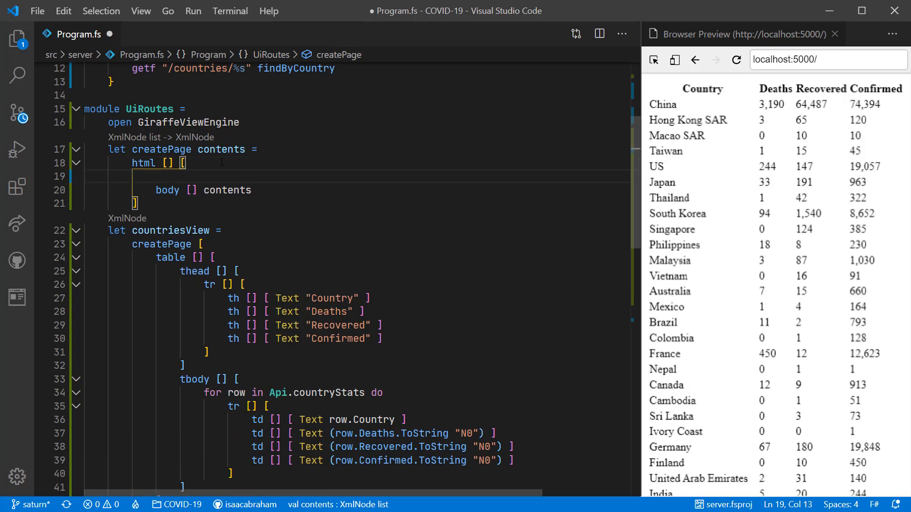
type("head [] [")
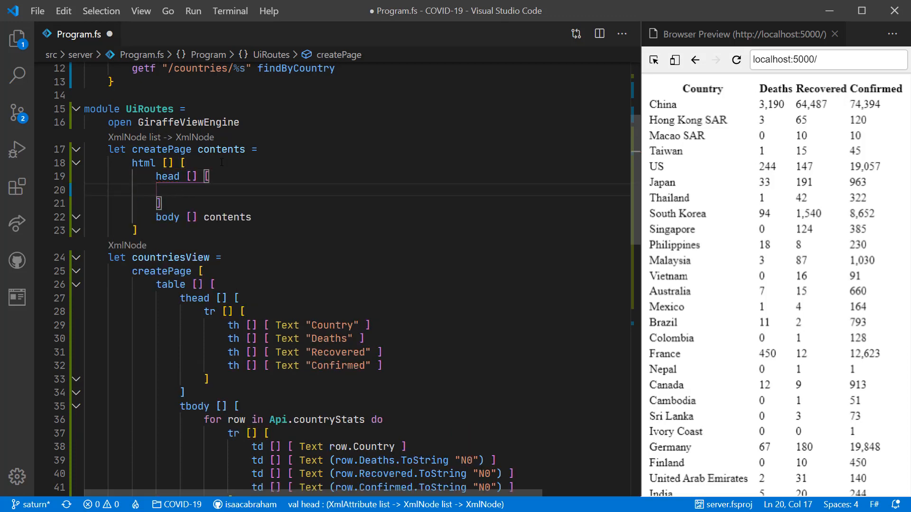
Link the Bulma 0.8.2 stylesheet from cdn.jsdelivr.net in the page head.
type("link [] []")
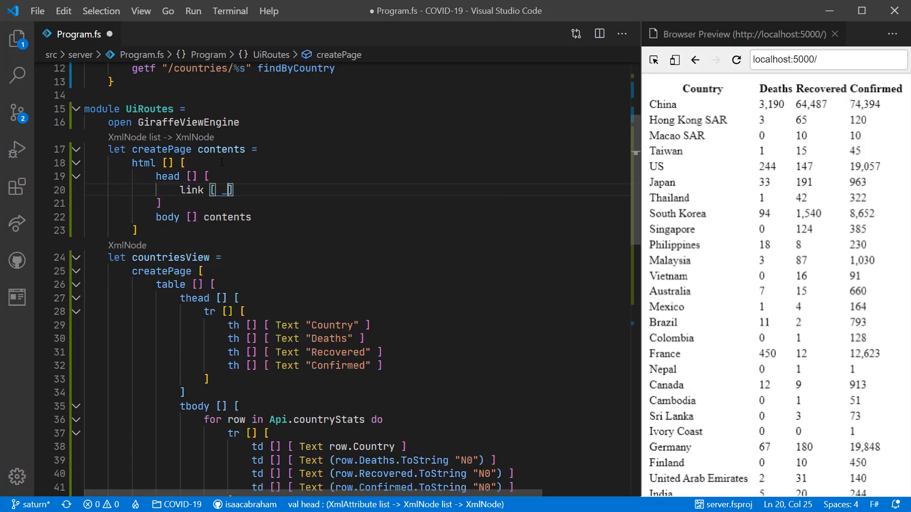
type("_rel \"stylesheet")
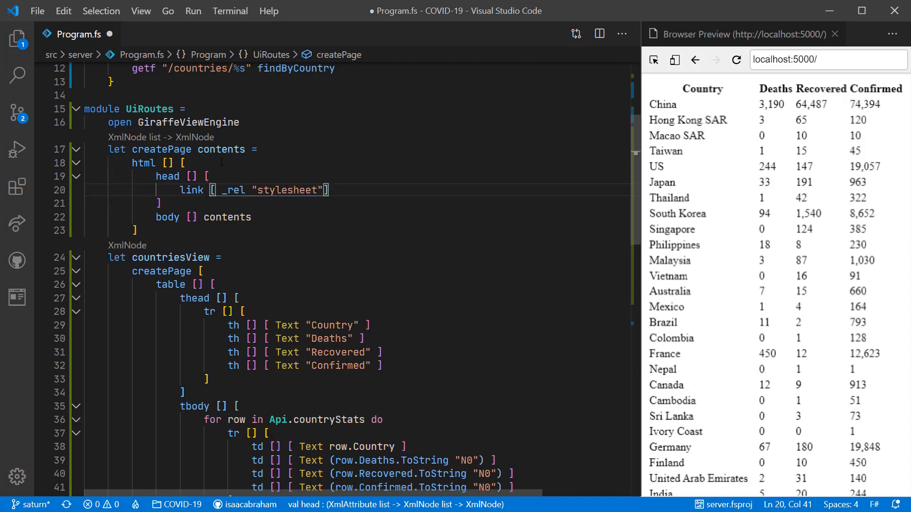
type(";")
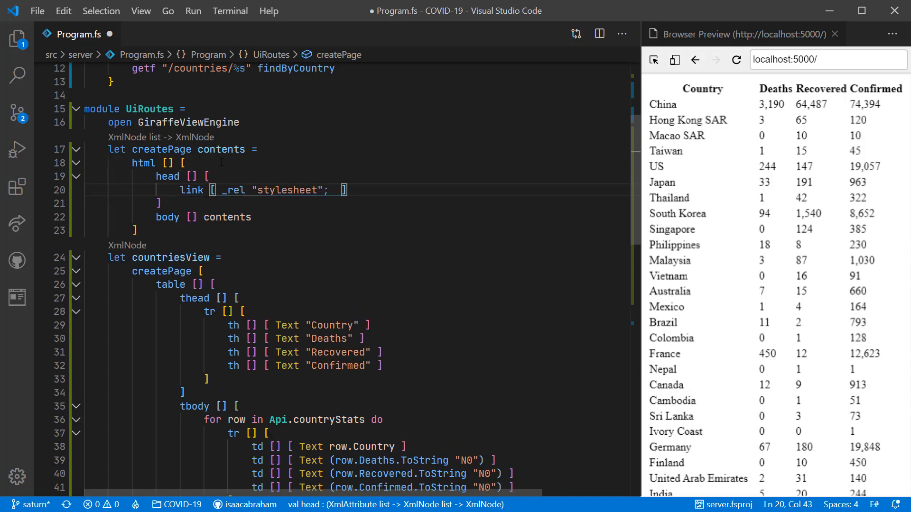
type("_href \"")
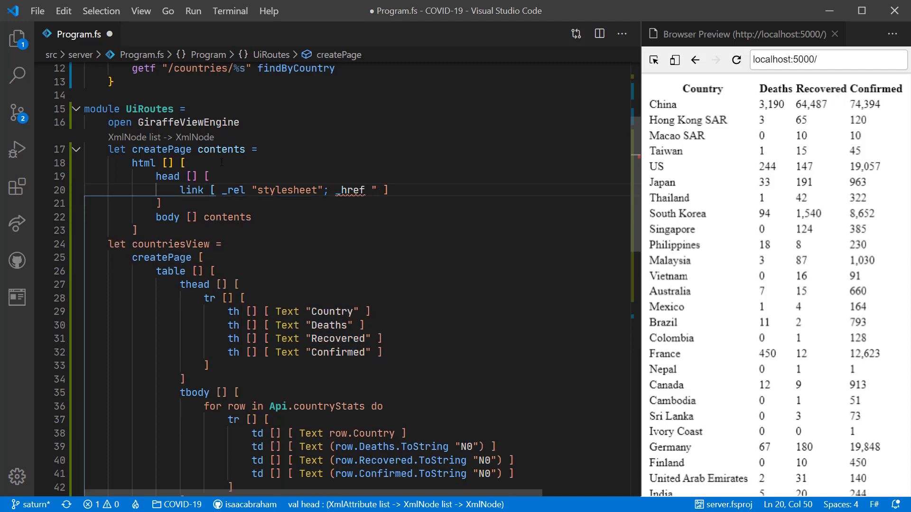
type("https://cdn.jsdelivr.net/npm/bulma@0.8.2/css/bulma.min.css")
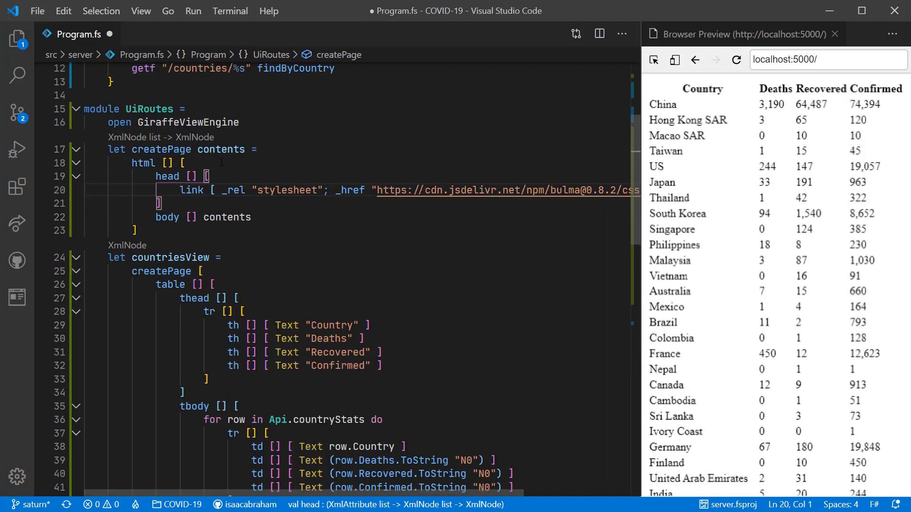
Give the table the _class "table" attribute.
left_click(211, 285)
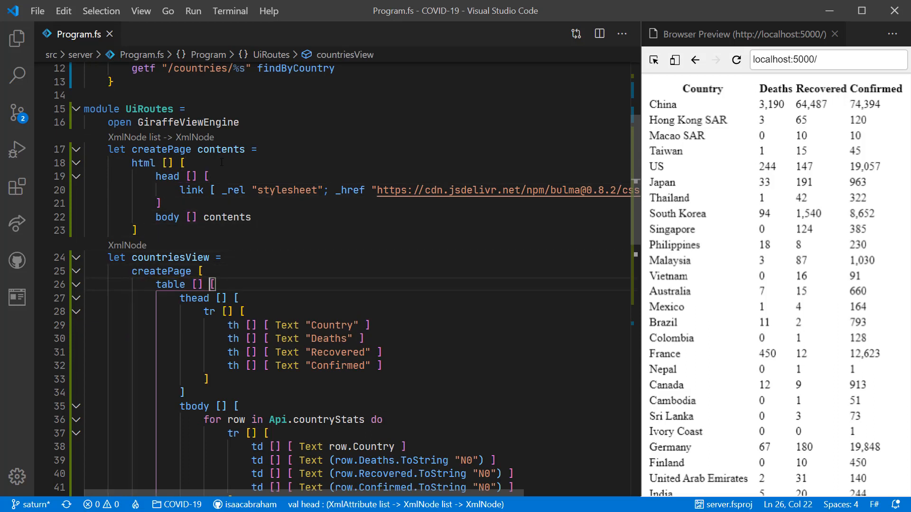
type("_class \"t\"")
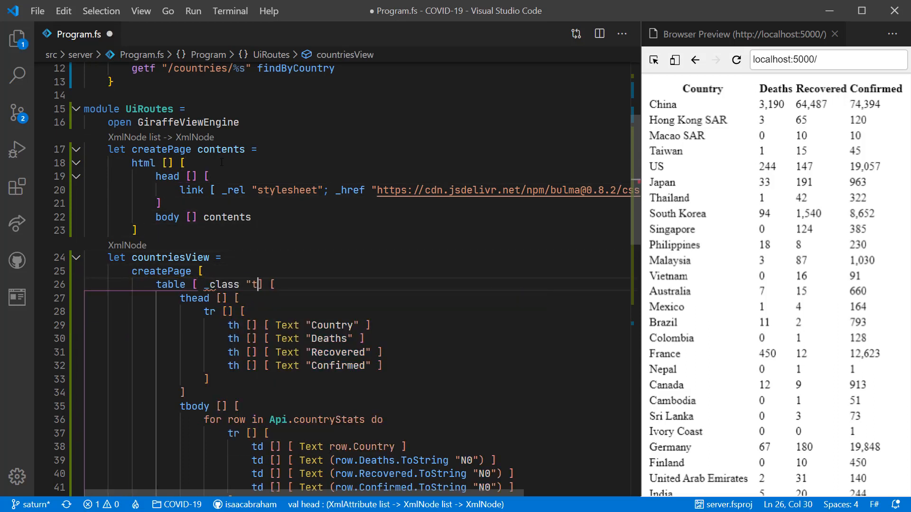
type("able")
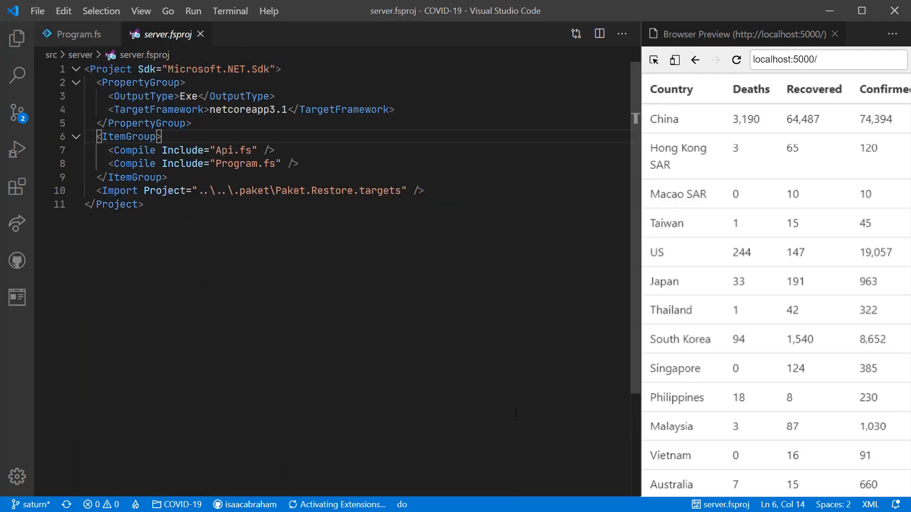
Add Zanaptak.TypedCssClasses via Paket, declare a Bulma CssClasses type, and use Bulma.table.
type("paket a")
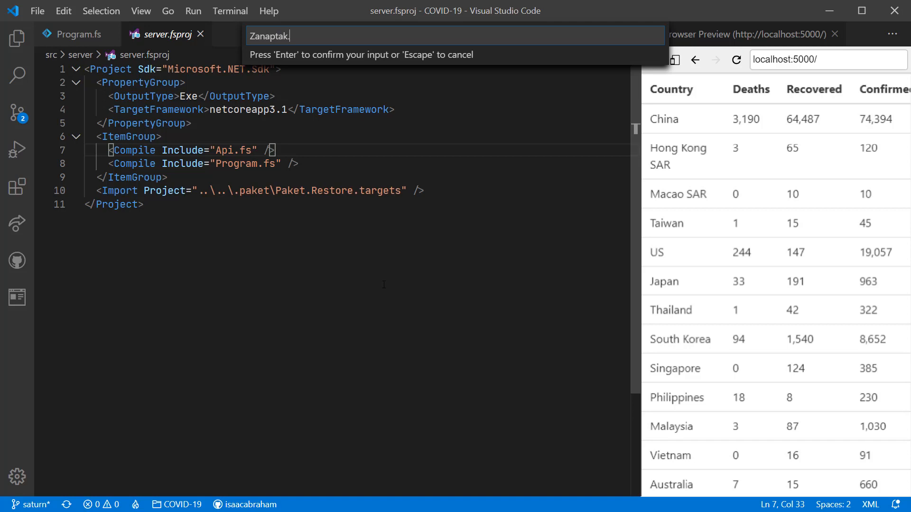
key("Return")
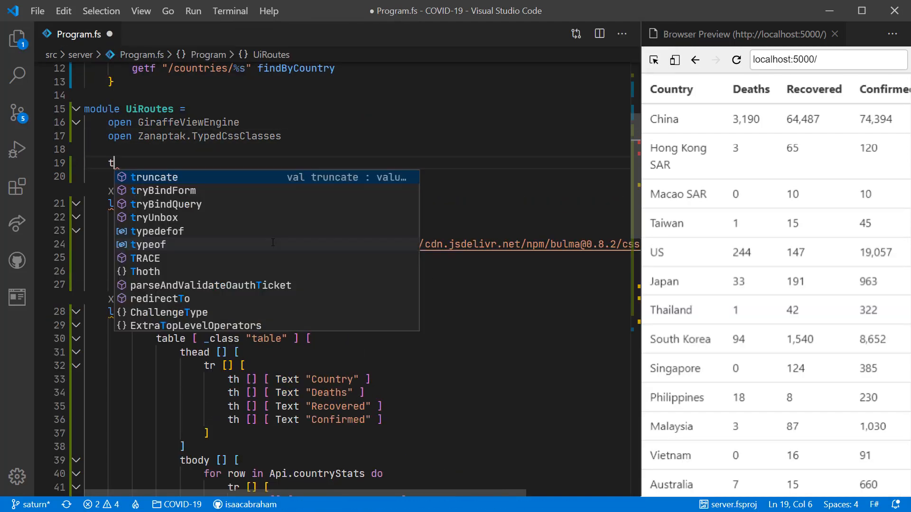
type("ype Bulma = CssClasses<\"https://cdn.jsdelivr.net/npm/bulma@0.8.2/css/bulma.min.css\">")
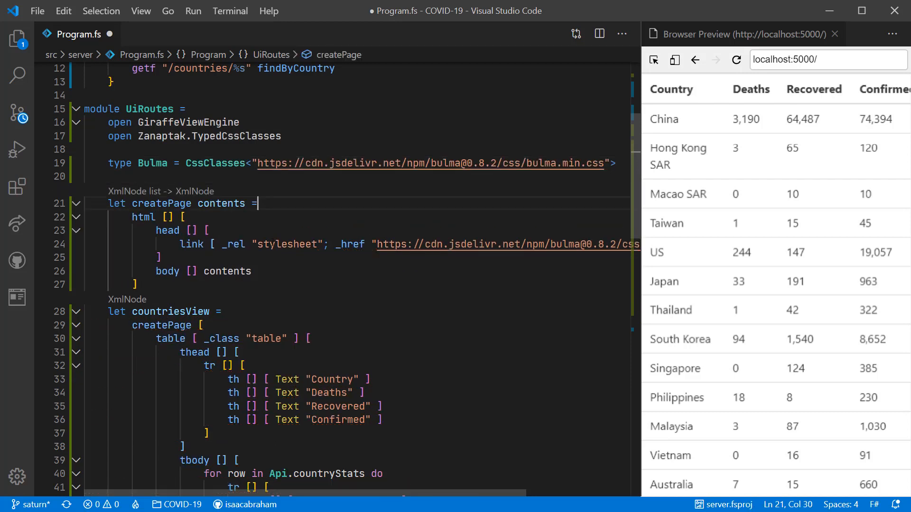
left_click(293, 339)
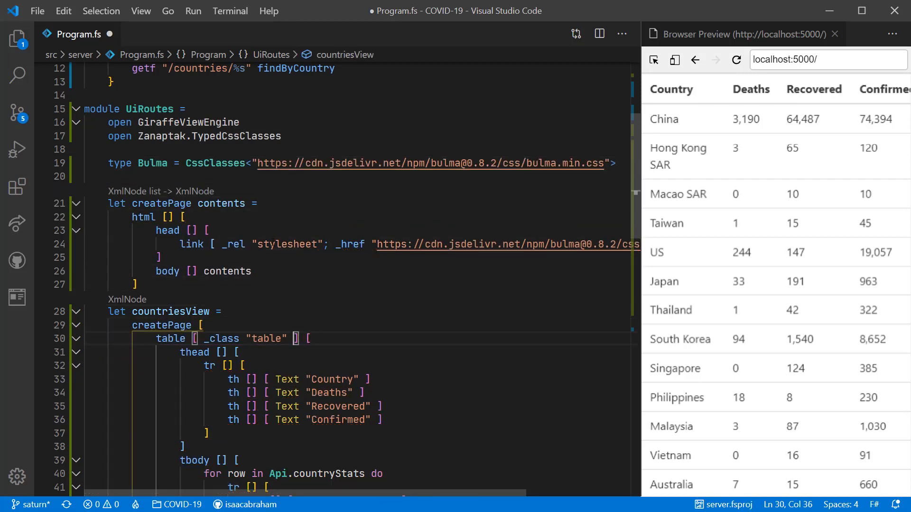
type("Bulma.")
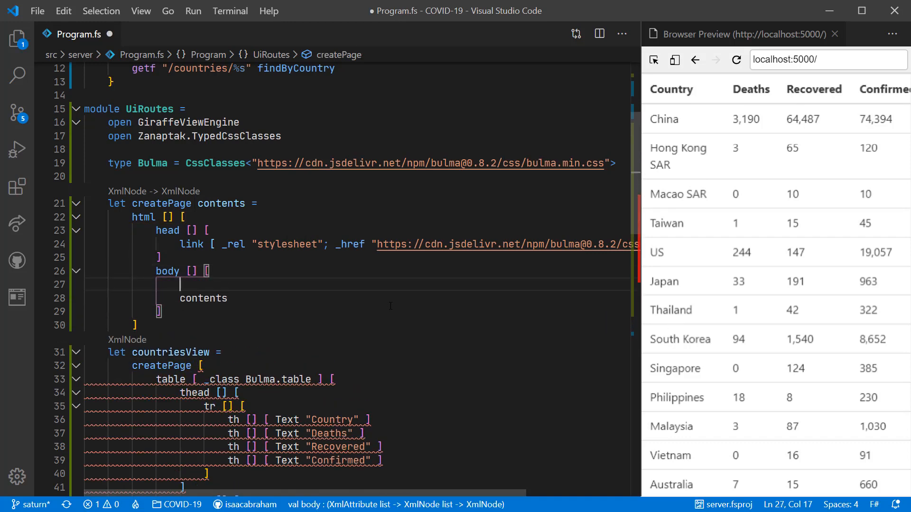
Wrap the body contents in a Bulma.section and an inner classed div.
type("section [ _class Bulma.section ] [")
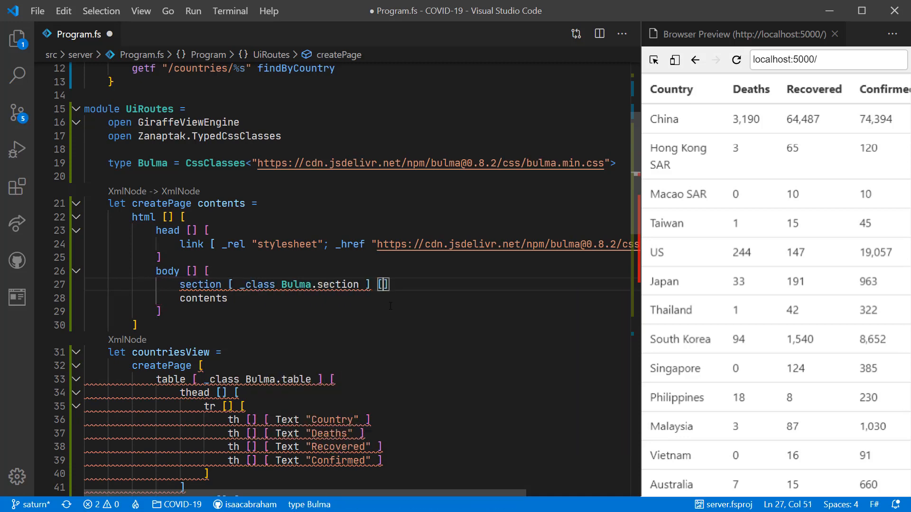
type("div [ _class Bulma.container")
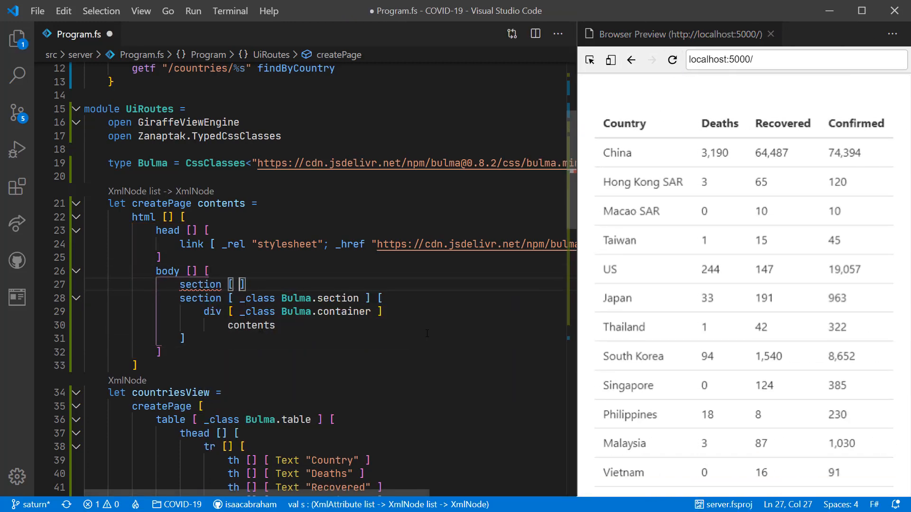
Add a Bulma hero header 'COVID 19 Dataset' with subtitle 'Written in F#', and refresh the preview.
type("_class Bulma.hero")
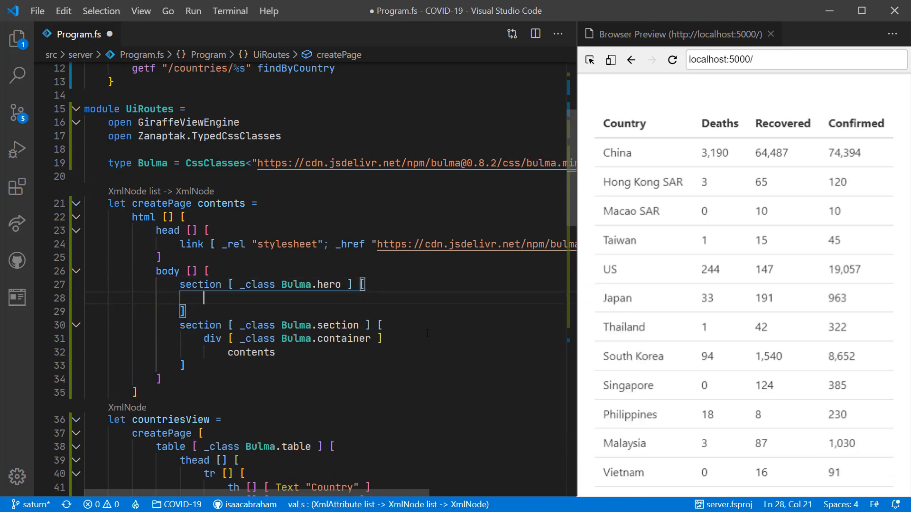
type("div [ _class Bulma.hero-body`` ] [")
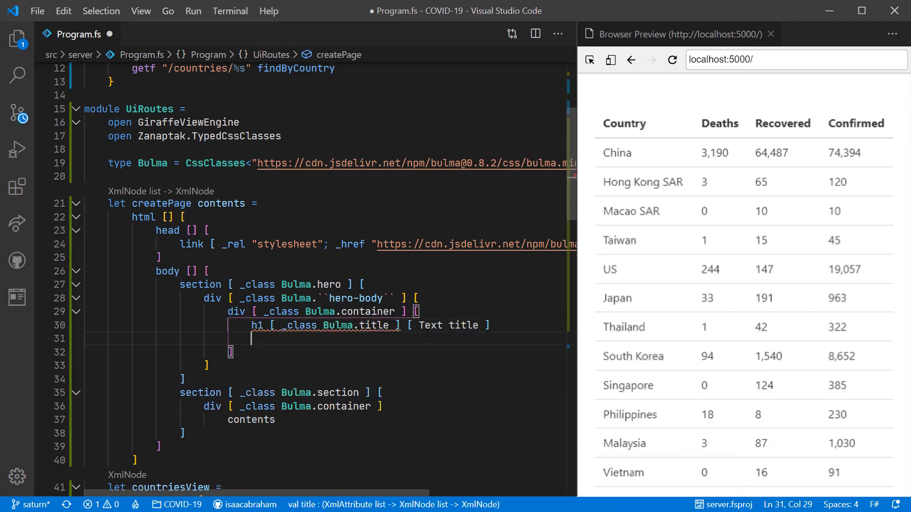
type("h2 [ _class Bulma.subtitle ] [ Text subtitle")
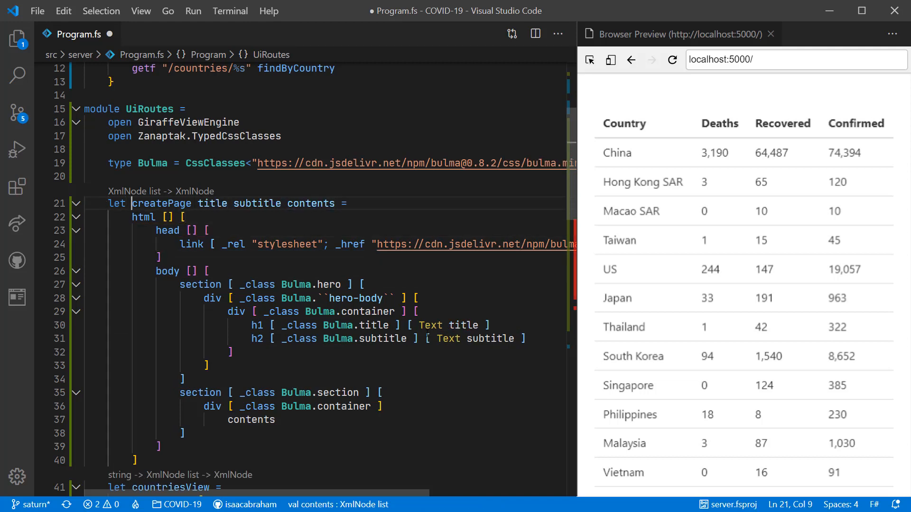
scroll("down", 3)
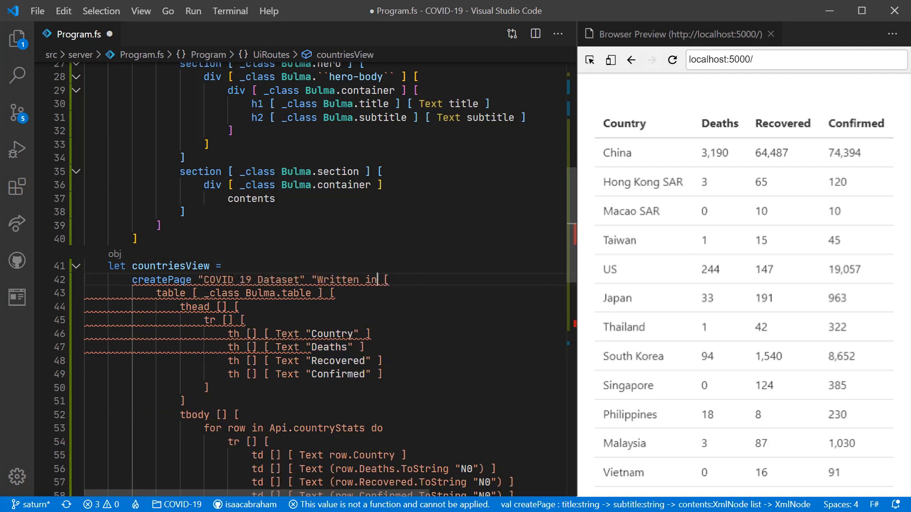
left_click(673, 60)
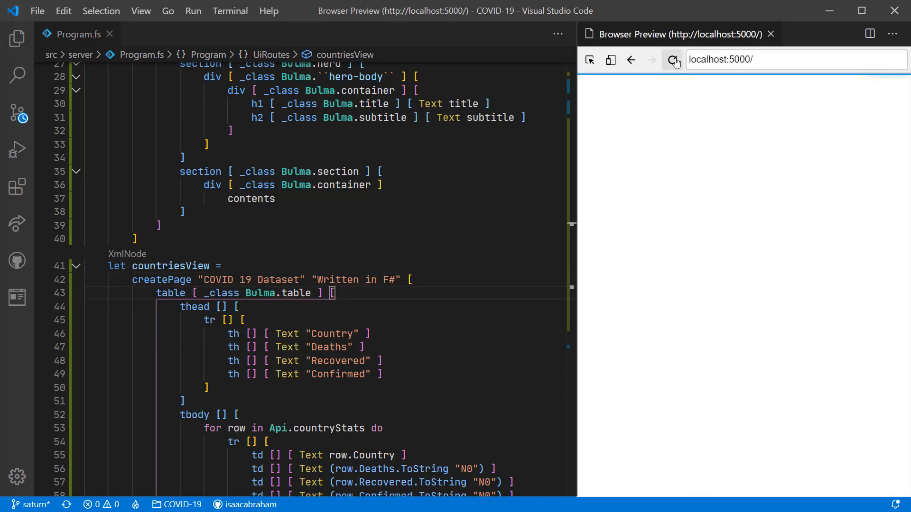
left_click(672, 60)
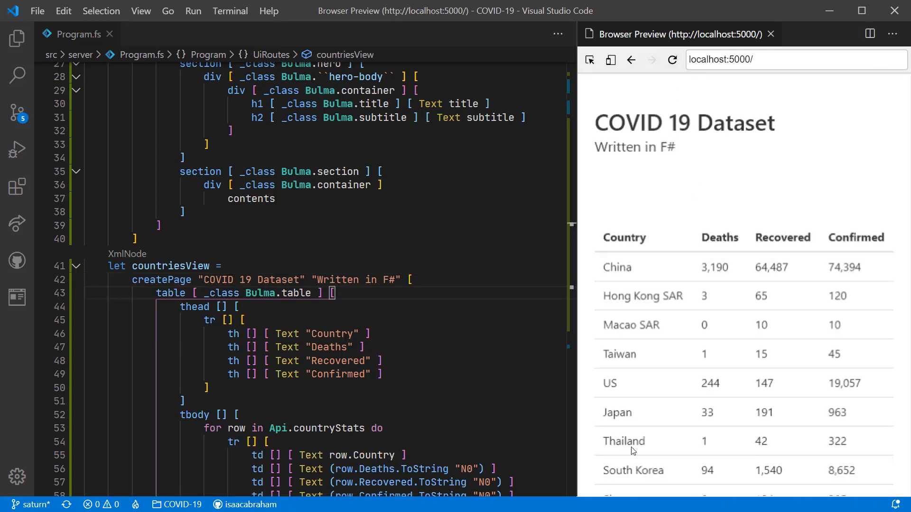
scroll("up", 3)
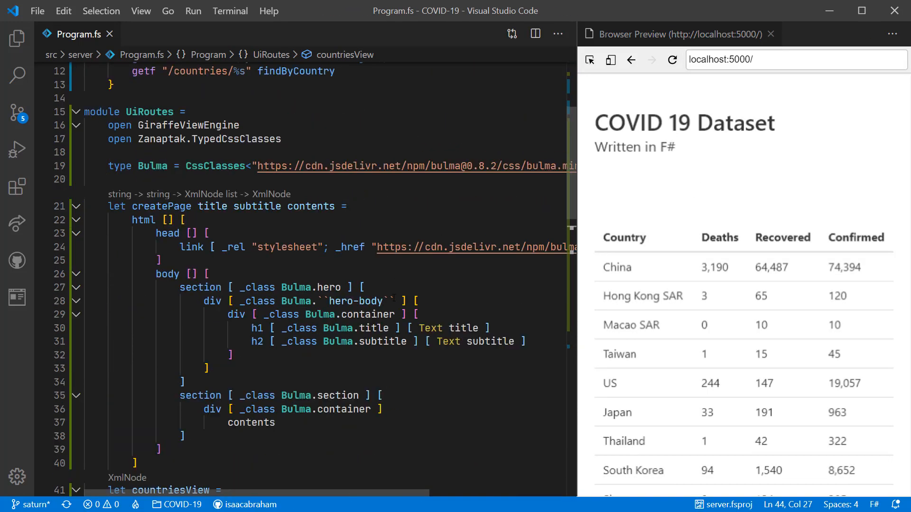
Give the hero section Bulma.hero and is-primary classes, joined via a new space-joining ++ operator.
left_click(361, 287)
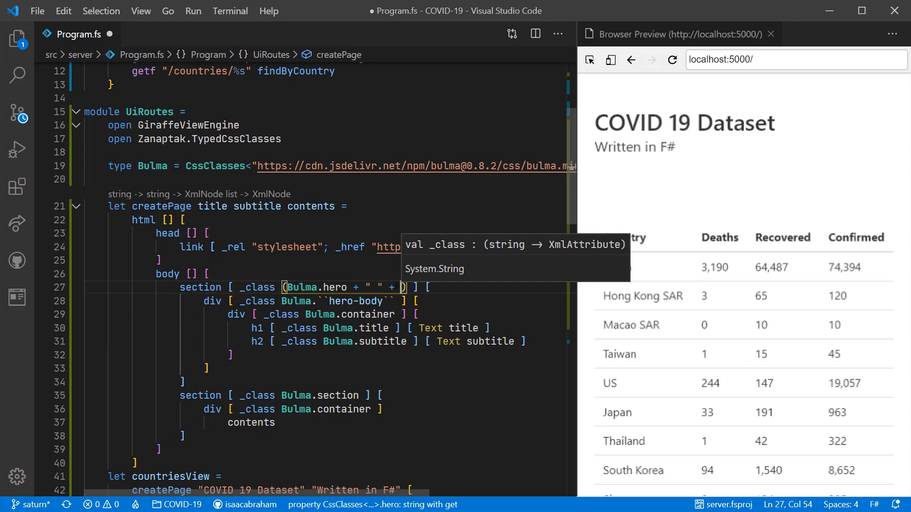
type("Bulma.``is-primary`")
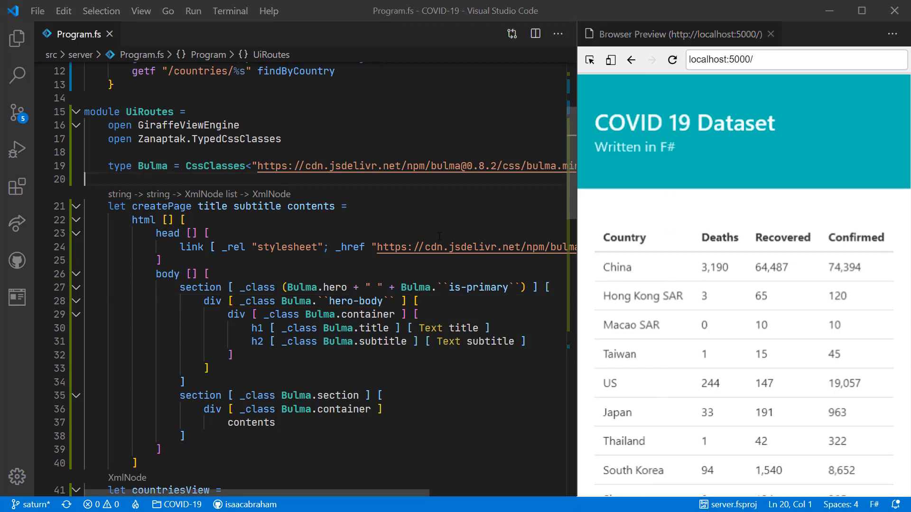
type("let (++")
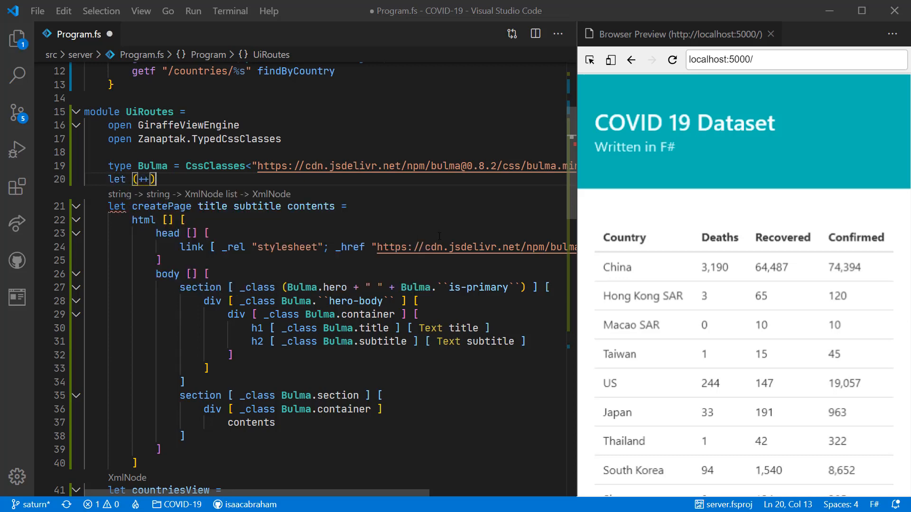
type("a")
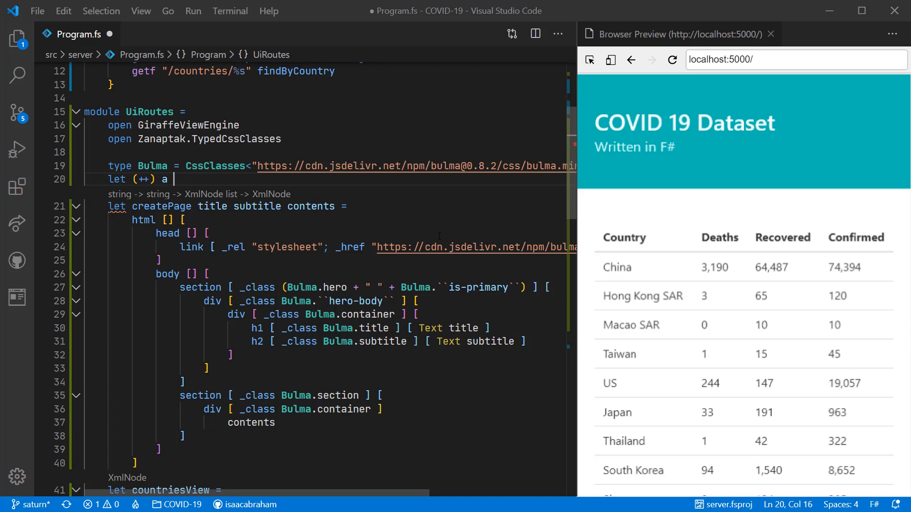
type("b = a + \" \" + b")
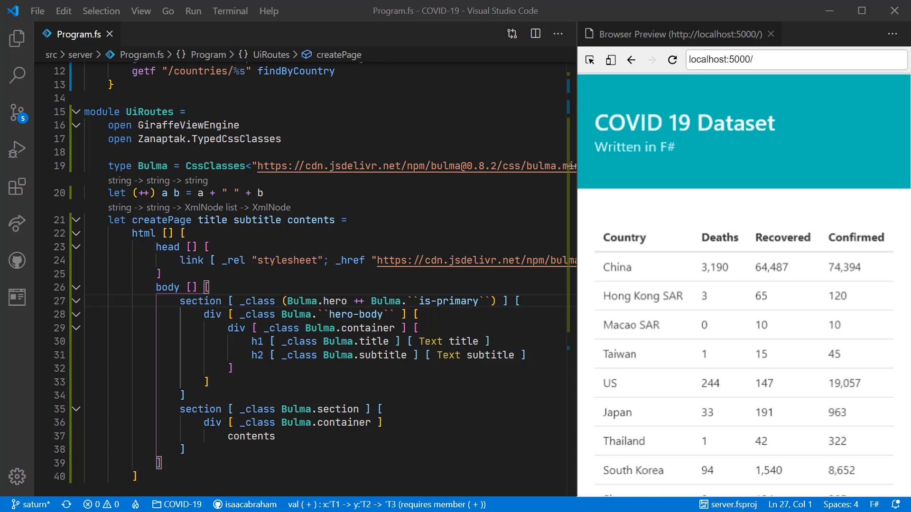
Define _classes to join attributes with String.concat " " into _class, for the hero's class list.
key("Enter")
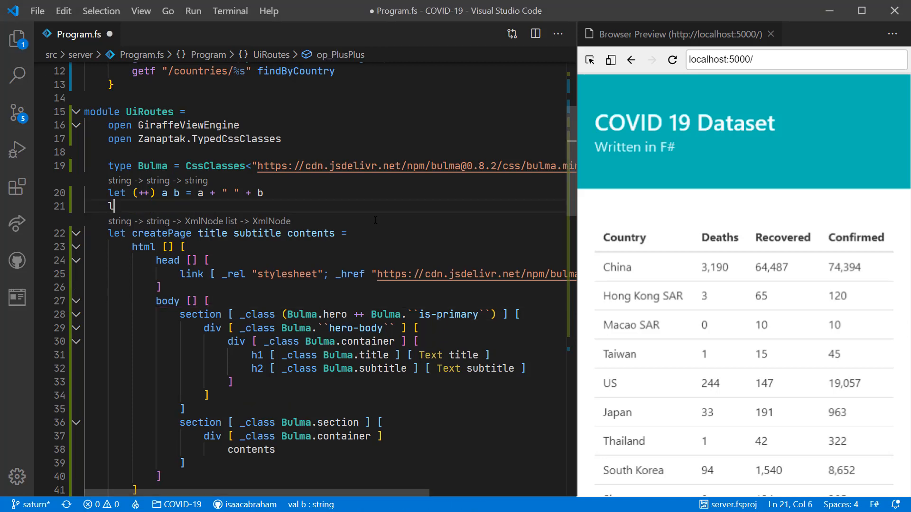
type("et _classes")
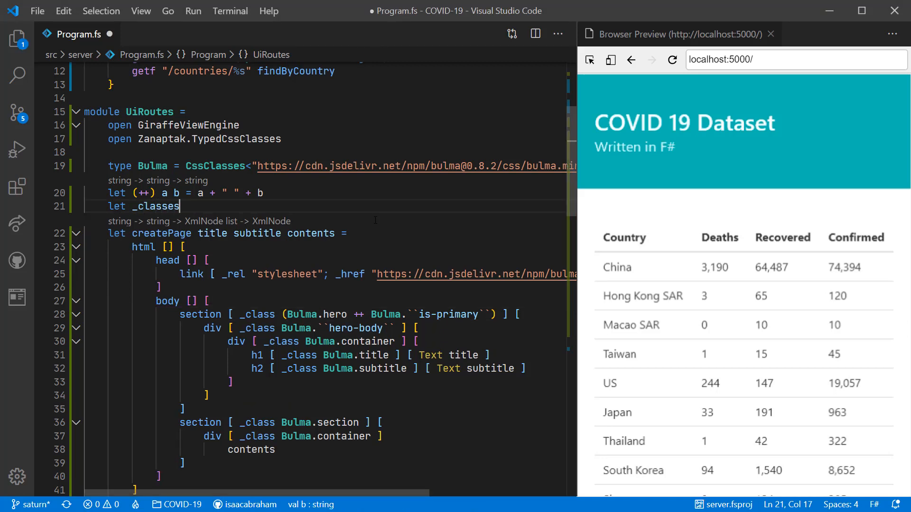
type("attributes")
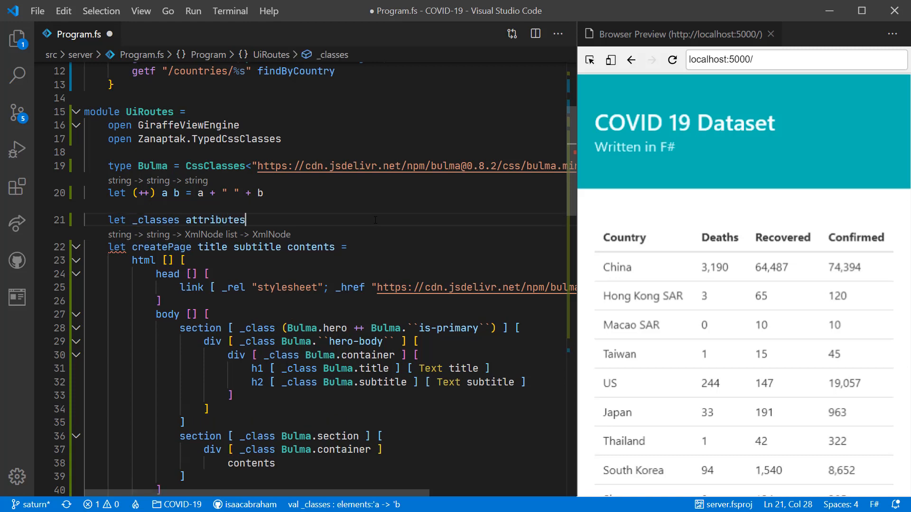
type("= attributes |> String.concat \" \" |> _class")
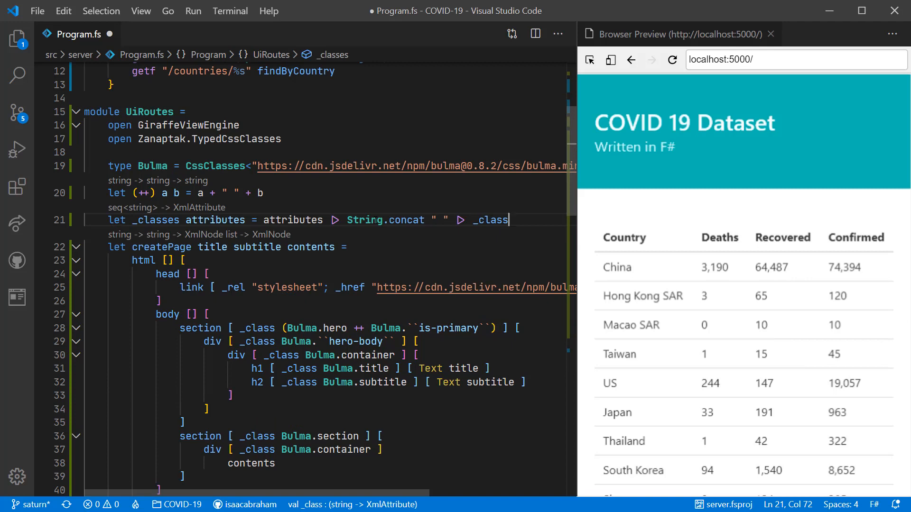
left_click(505, 328)
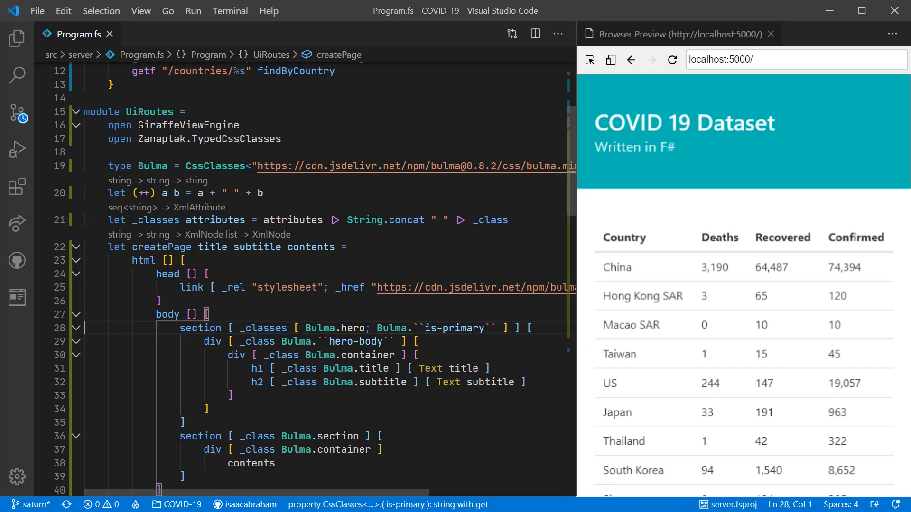
Wrap row.Country in an anchor with _href (sprintf "/%s" row.Country).
scroll("down", 3)
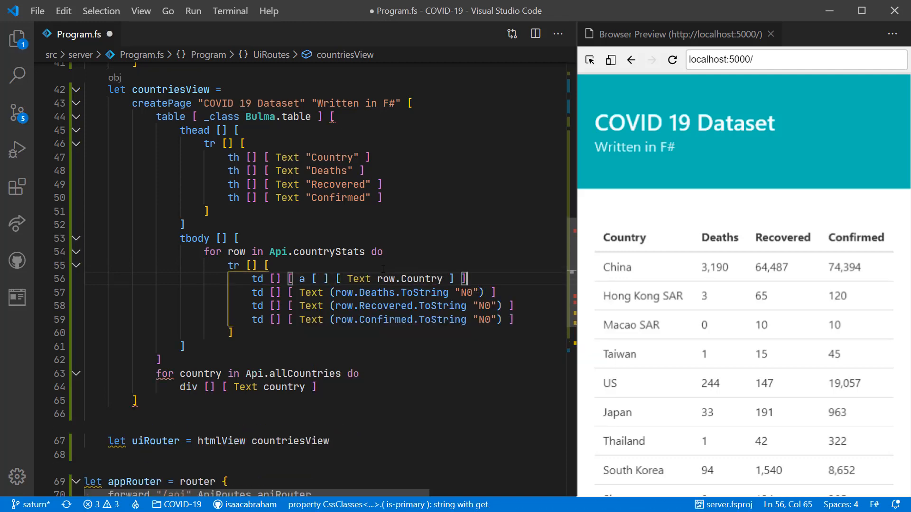
type("_href")
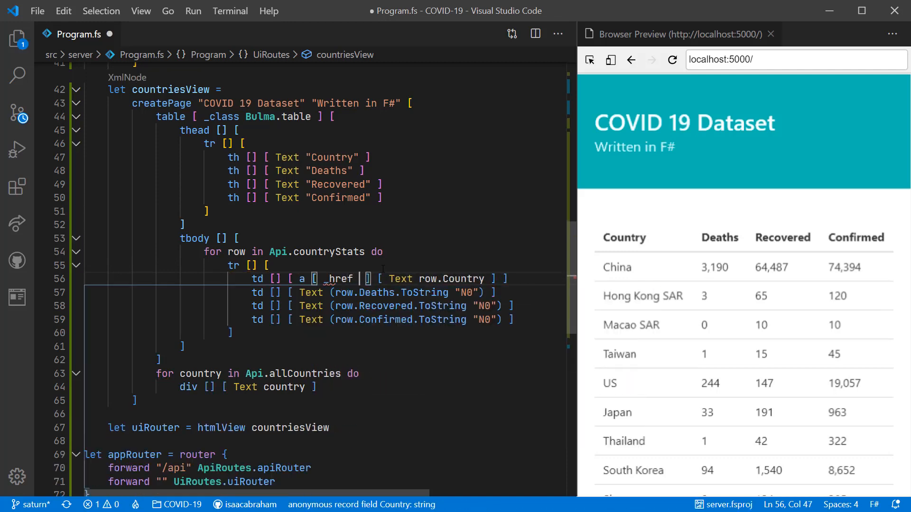
type("(sprintf \"/%s\" ro")
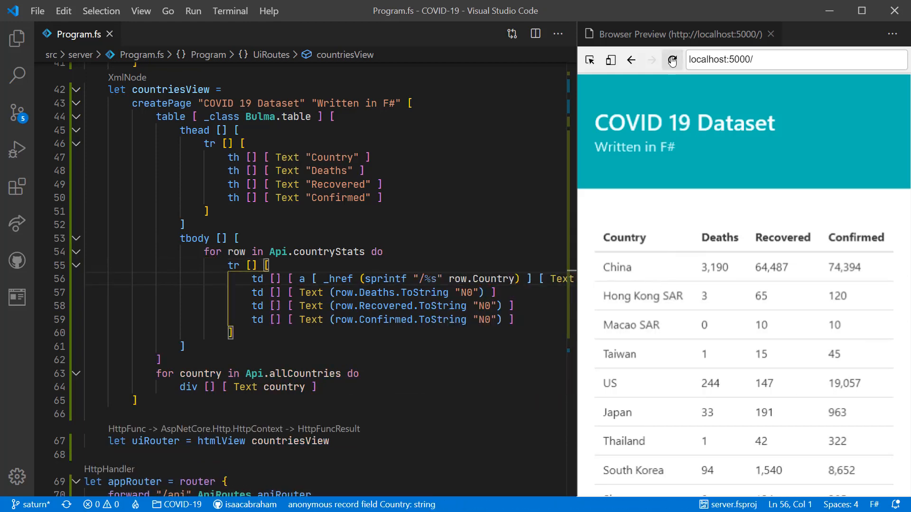
Reload Browser Preview and follow a couple of country links in the table.
left_click(672, 58)
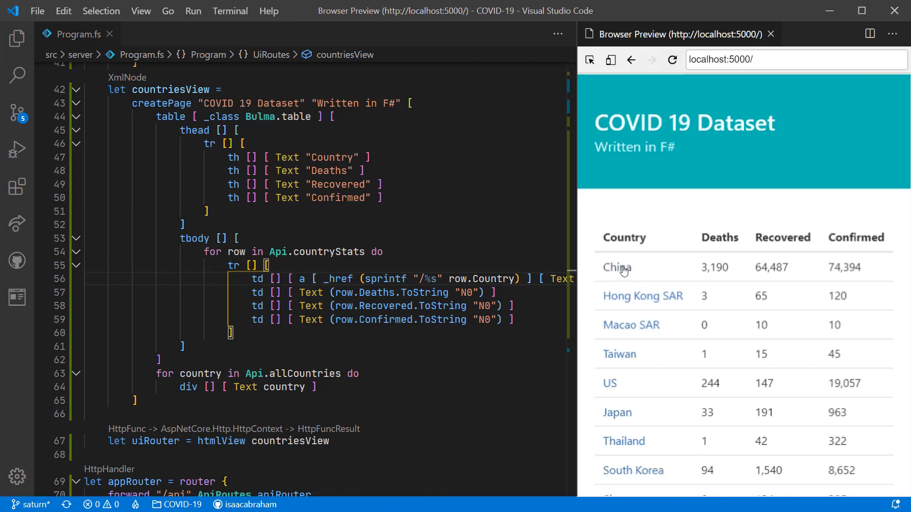
left_click(642, 295)
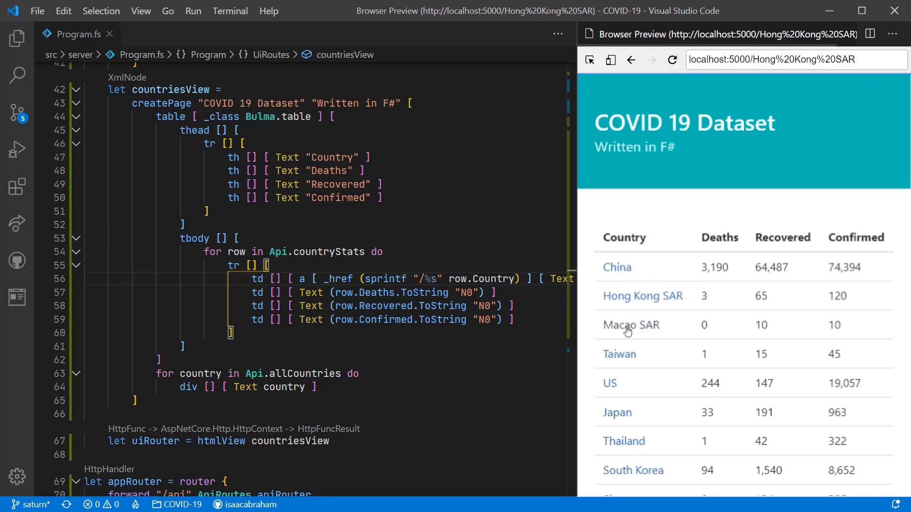
left_click(619, 354)
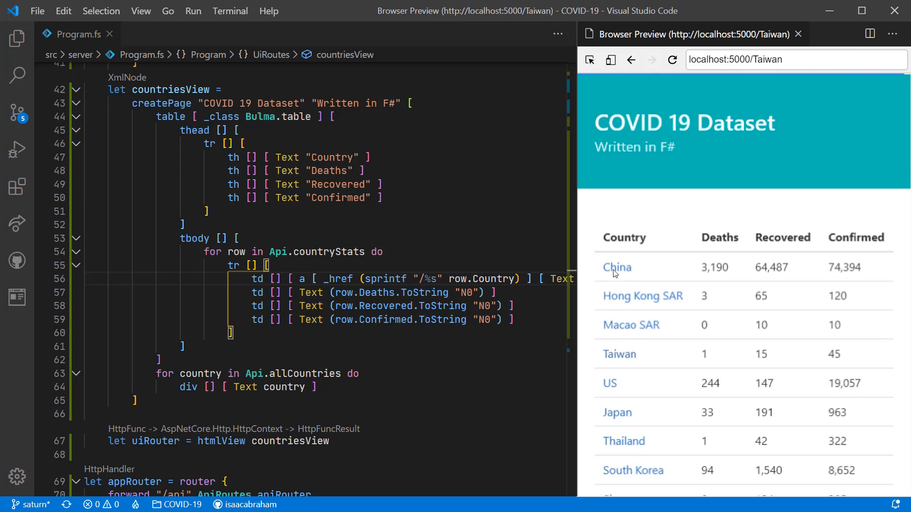
scroll("down", 3)
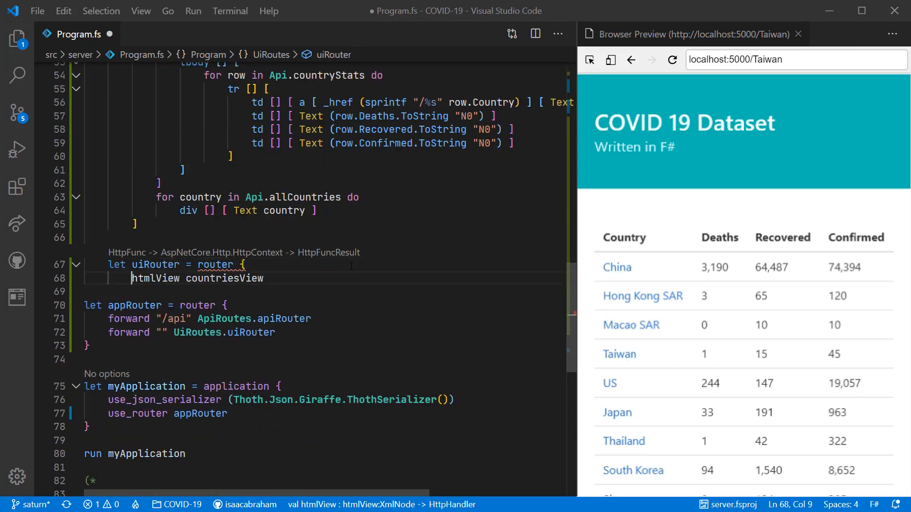
Rewrite uiRouter with get "/" serving countriesView and a getf "/%s" text route.
type("get \"/\" (")
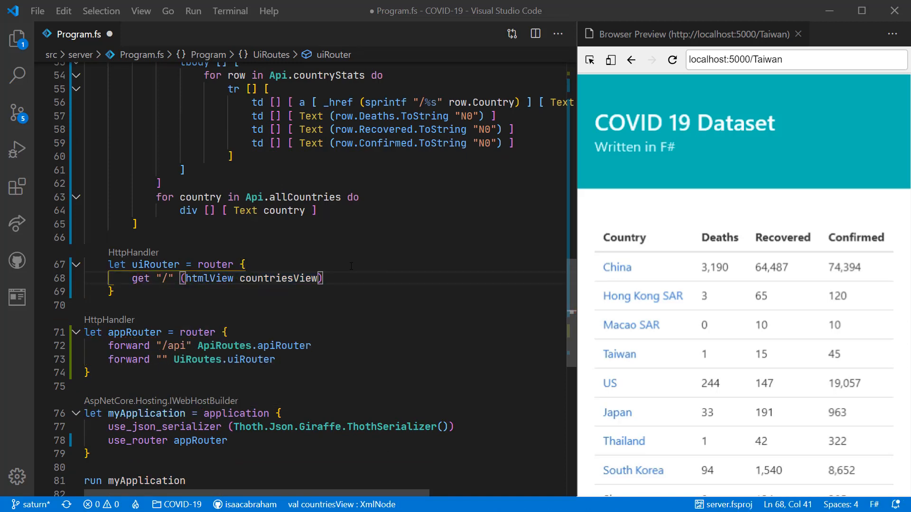
type("getf \"/%s\" text")
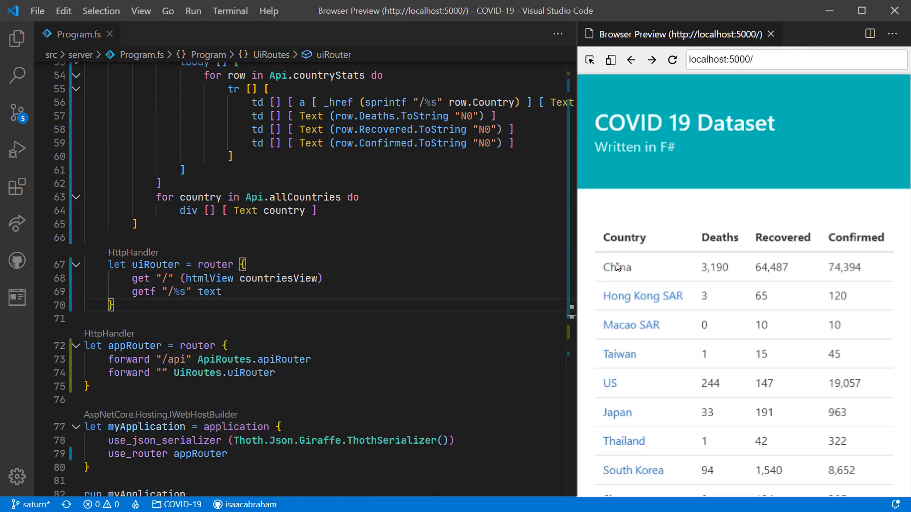
mouse_move(631, 296)
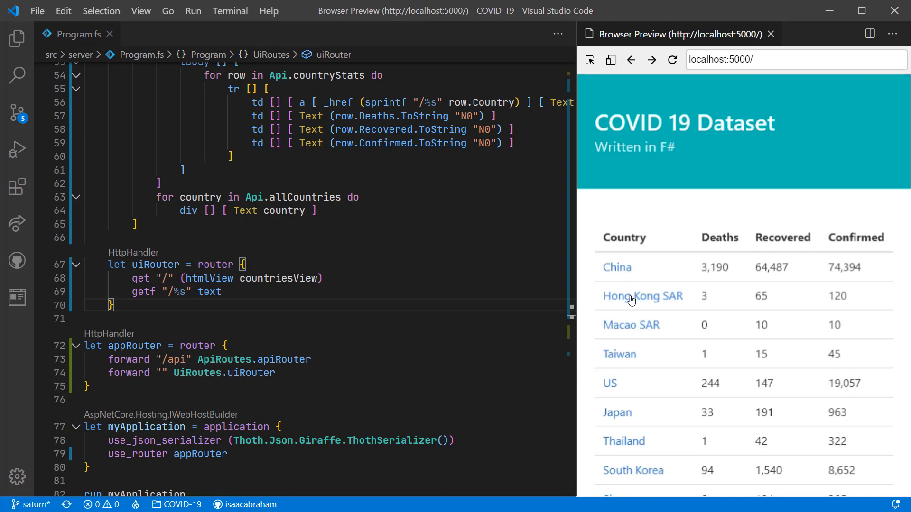
mouse_move(634, 310)
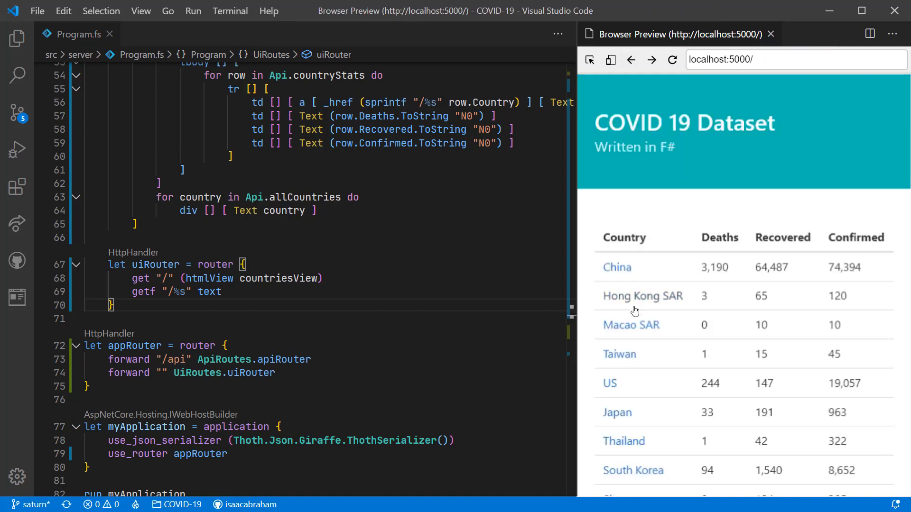
mouse_move(626, 356)
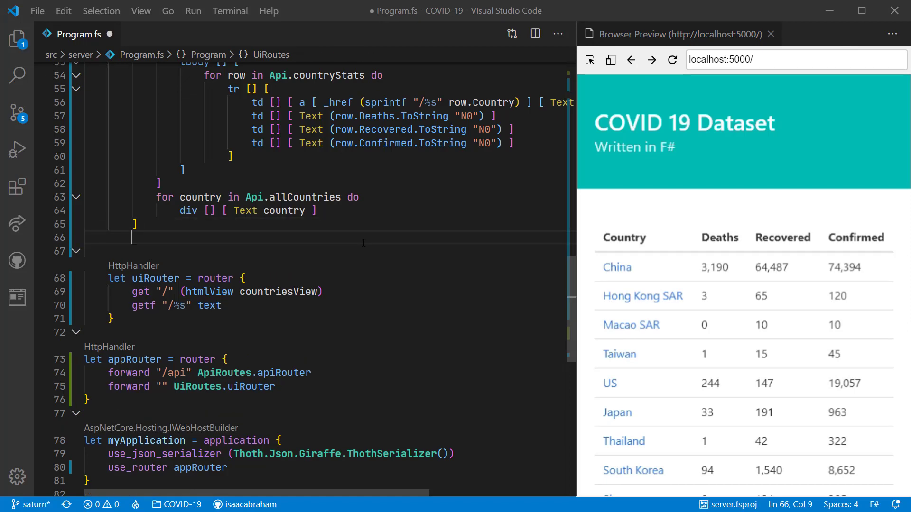
Add countryView creating a 'Deaths over time' page and route getf "/%s" through countryView >> htmlView.
type("let countryView country =")
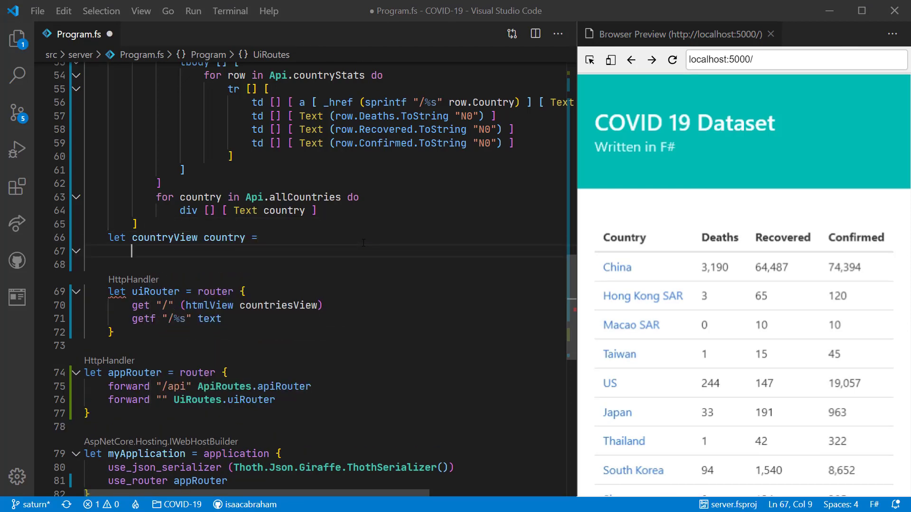
type("createPage country")
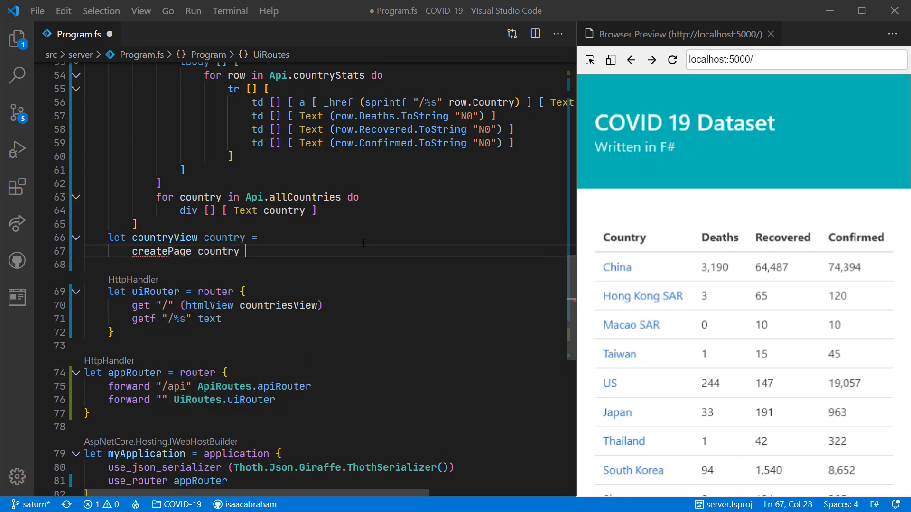
type("\"Deaths over time\" [")
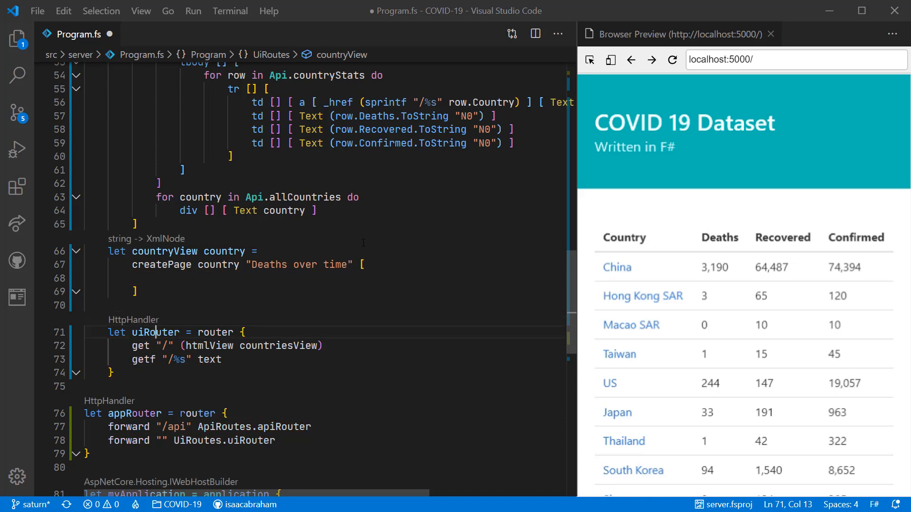
type("(country")
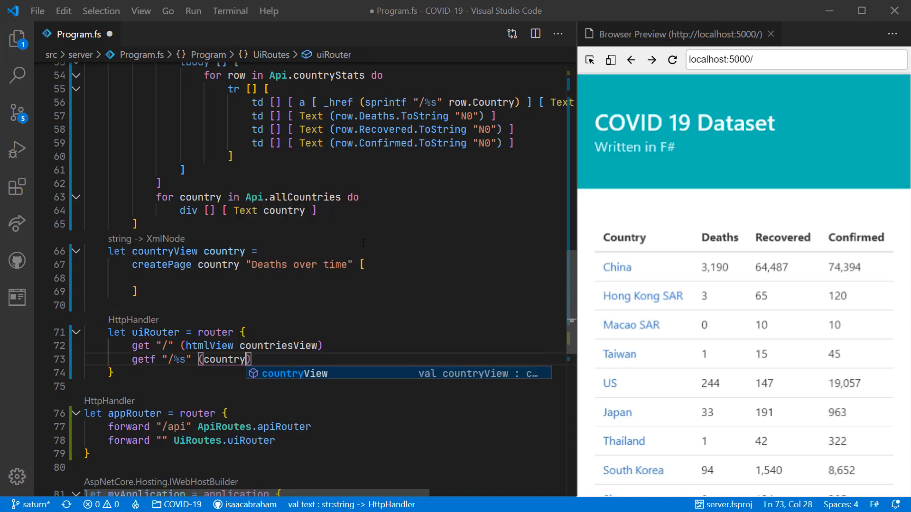
type(">> htmlView")
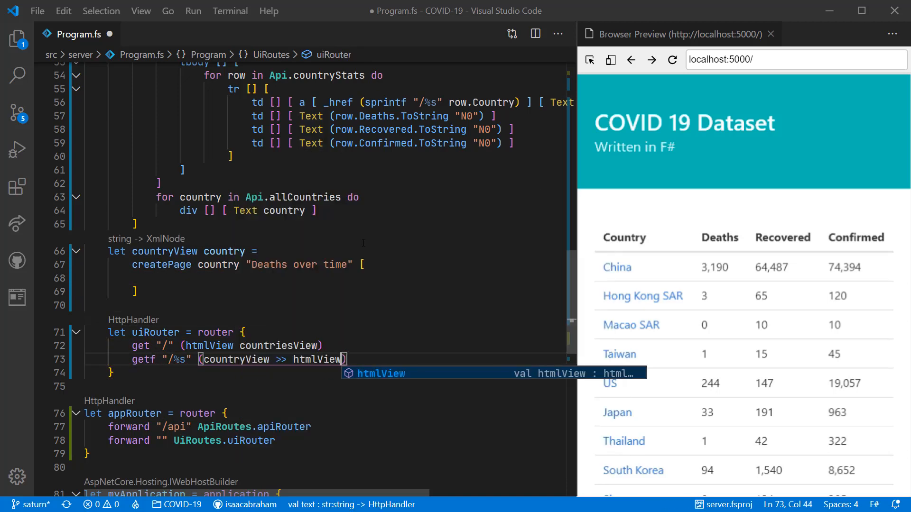
Check the China page in the preview, go back, and open server.fsproj.
left_click(616, 267)
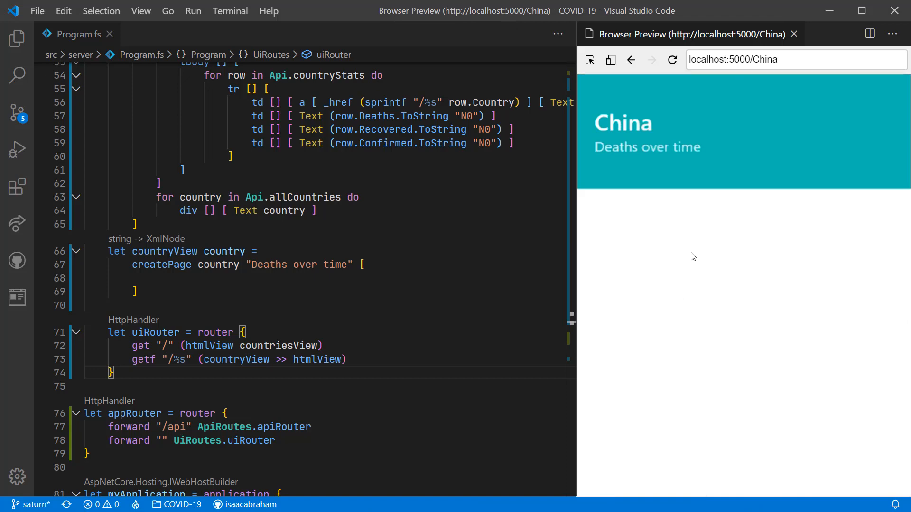
left_click(630, 59)
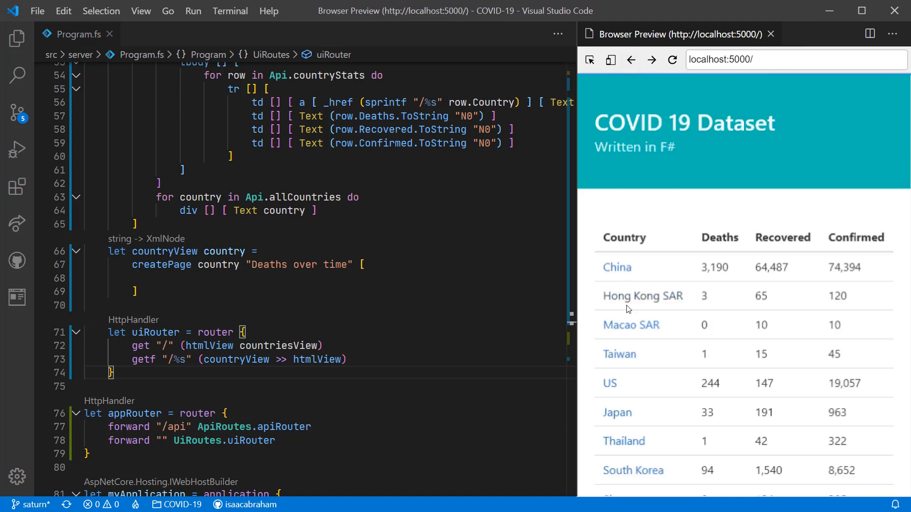
mouse_move(631, 330)
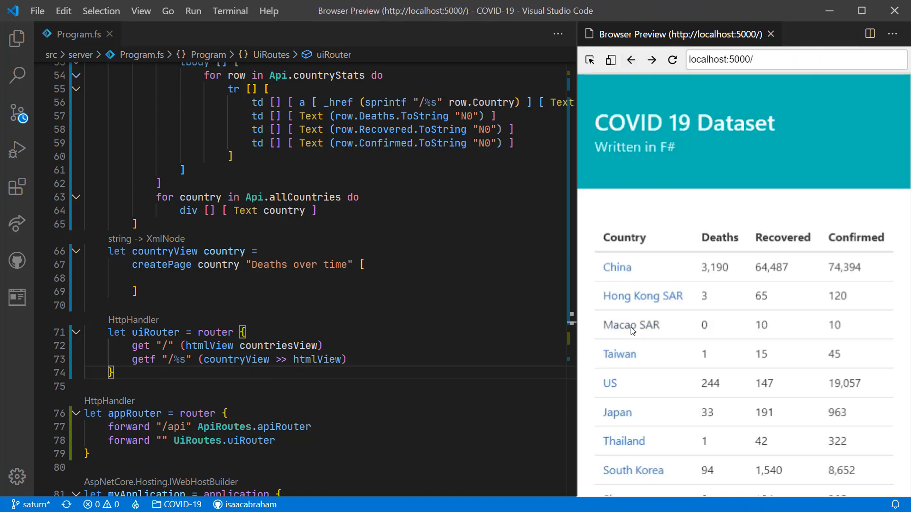
mouse_move(601, 448)
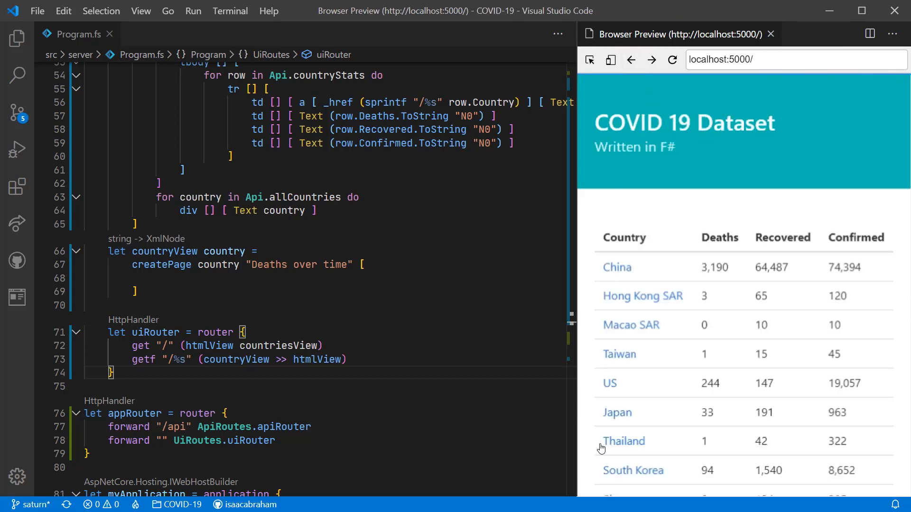
left_click(226, 413)
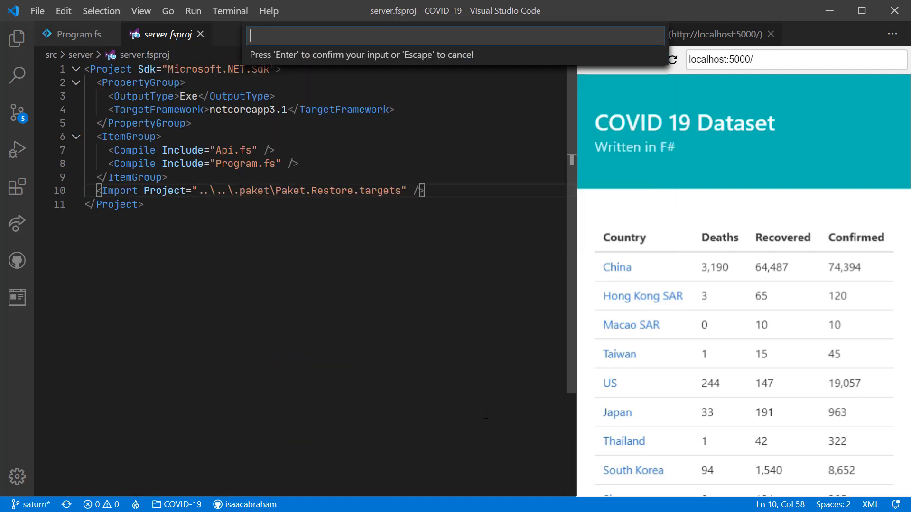
Add the XPlot.Plotly package with Paket, close the output and return to Program.fs.
type("XPlot.Plotly")
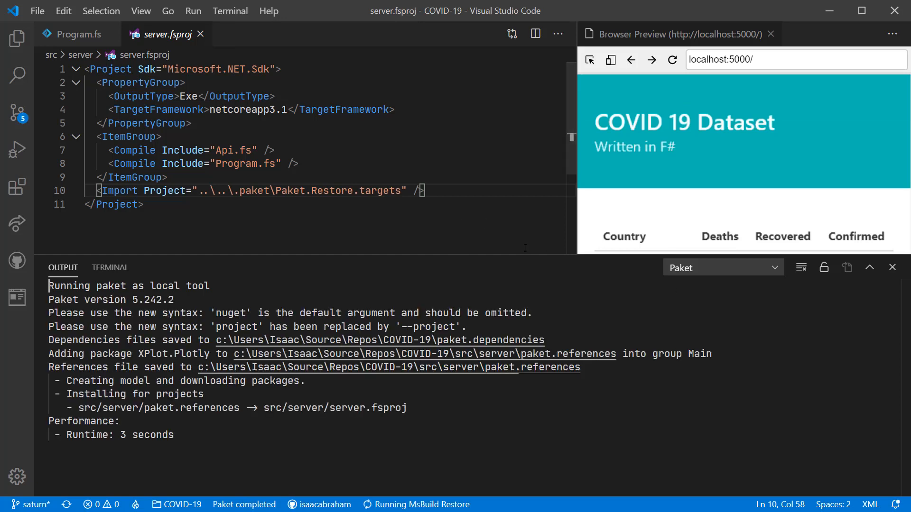
left_click(892, 267)
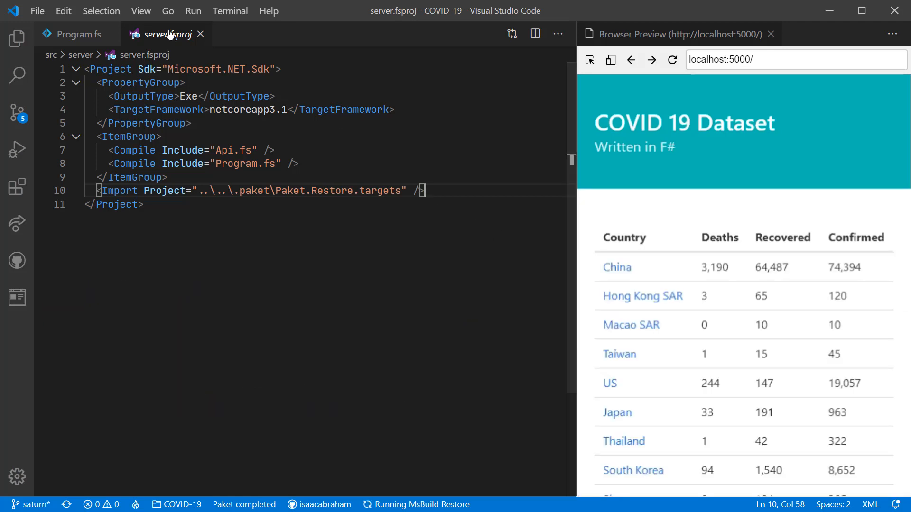
left_click(78, 34)
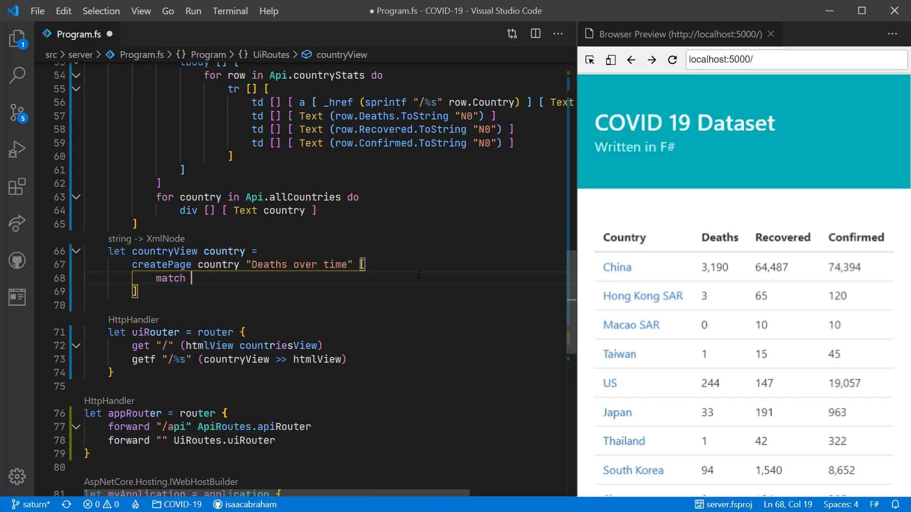
Match Api.countryLookup.TryFind country, charting Date vs Deaths with XPlot.Plotly, else 'No data' text.
type("Api.countryLookup.TryFind country with")
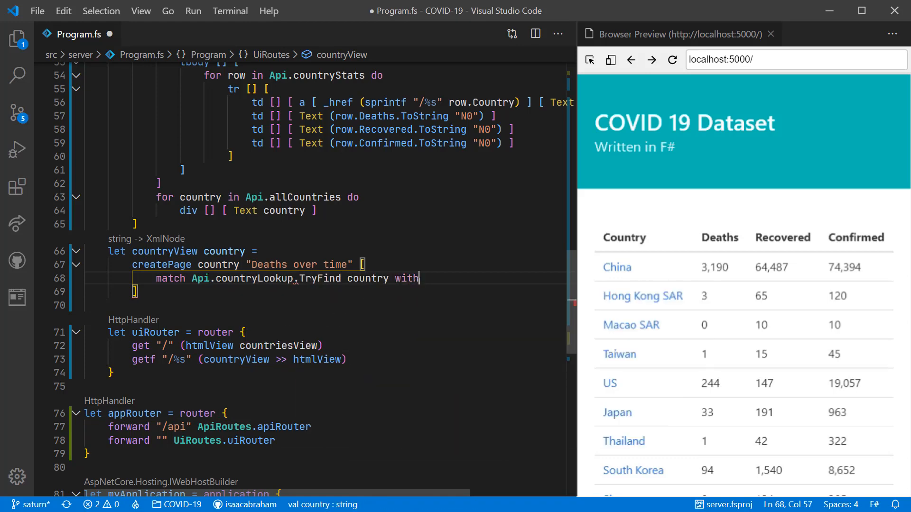
type("| Some stats ->")
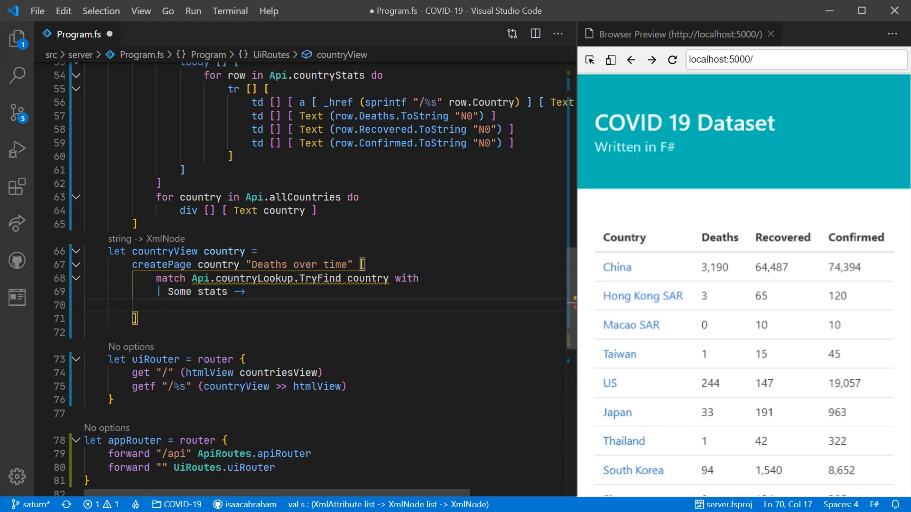
type("let chart =")
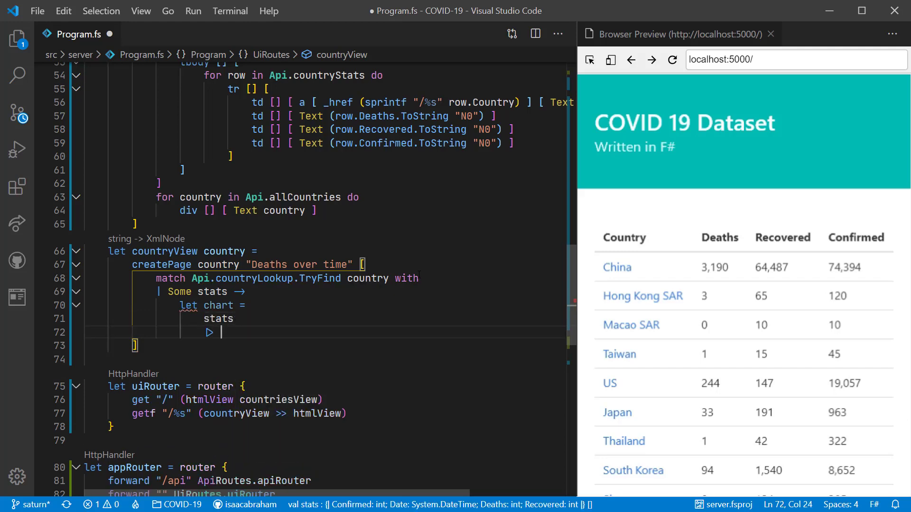
type("Array.map(fun s -> s.Date, s.Deaths")
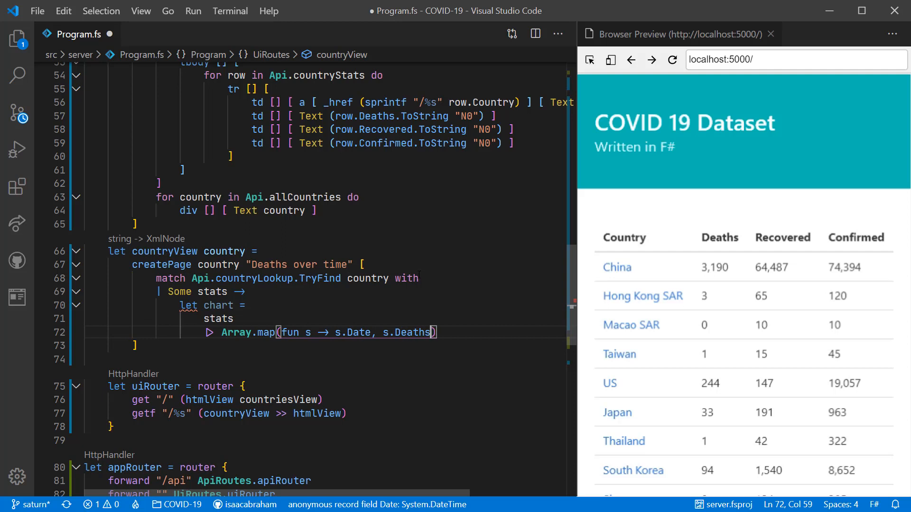
type("XPlot.Plotly.Chart.Line")
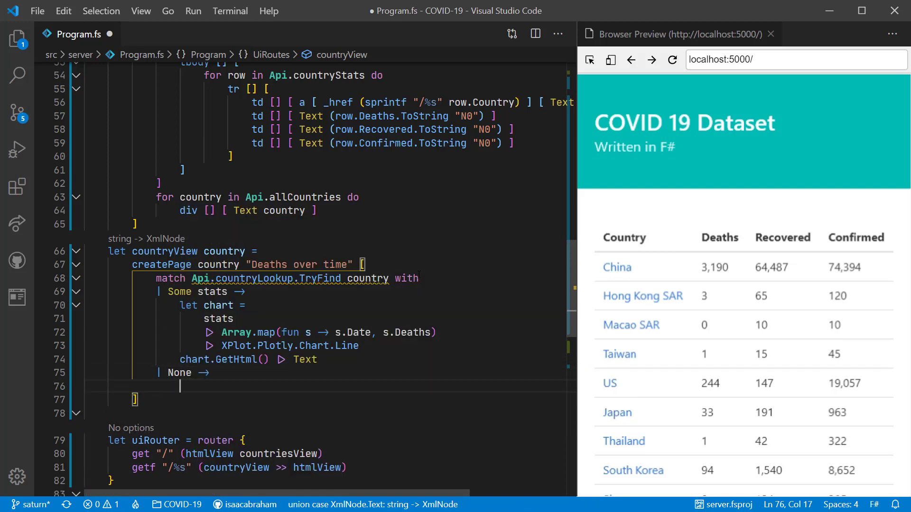
type("Text \"No data fo")
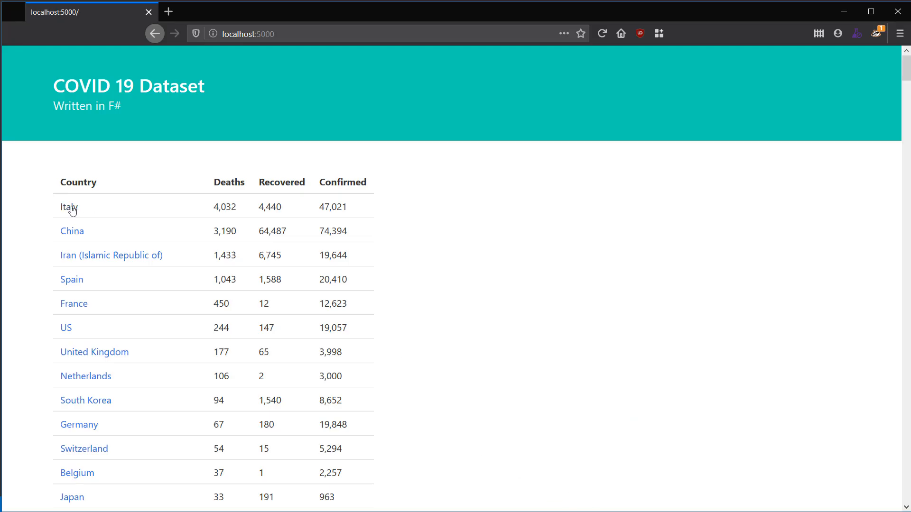
left_click(67, 207)
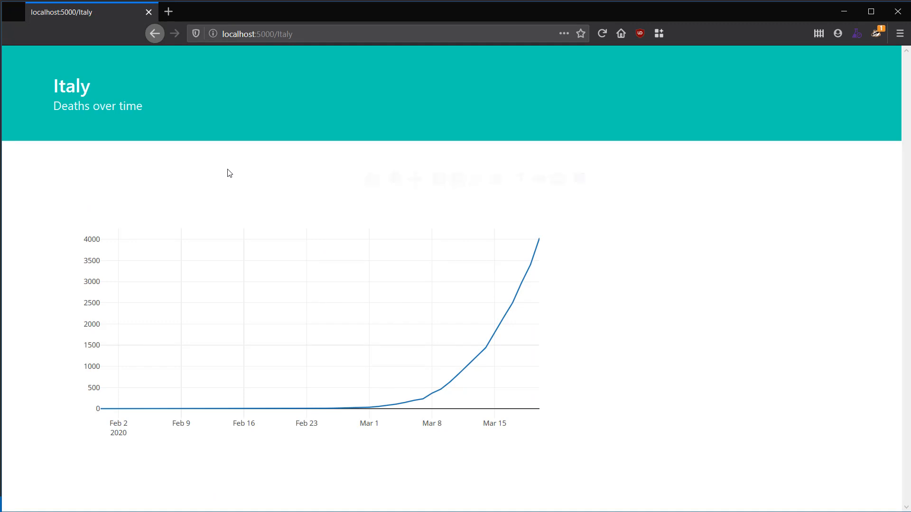
left_click(154, 33)
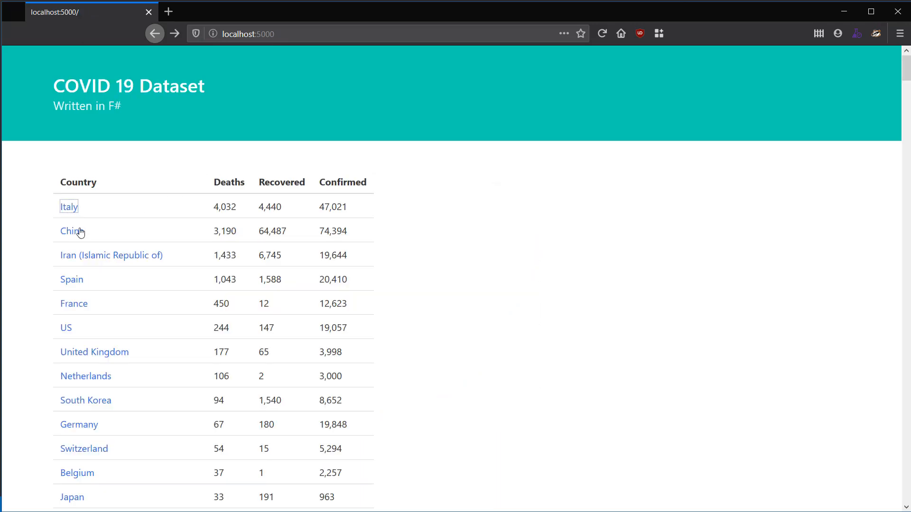
left_click(71, 230)
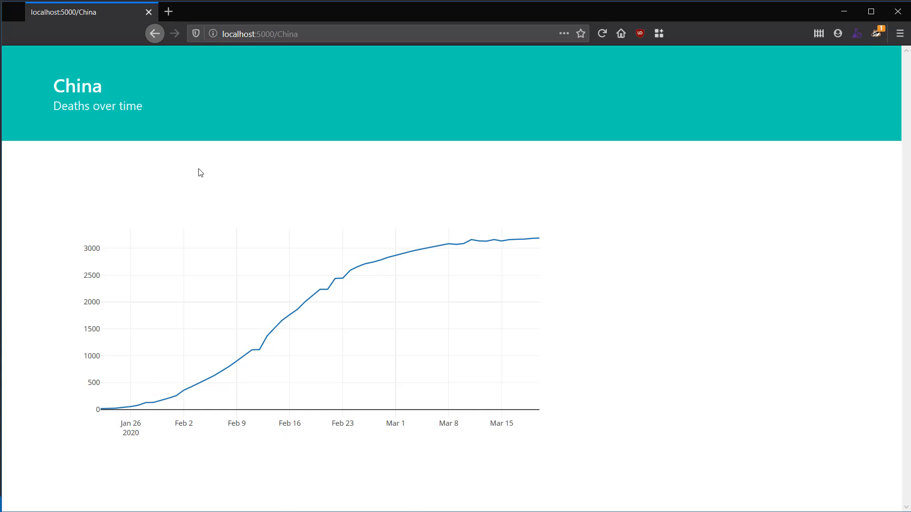
right_click(199, 173)
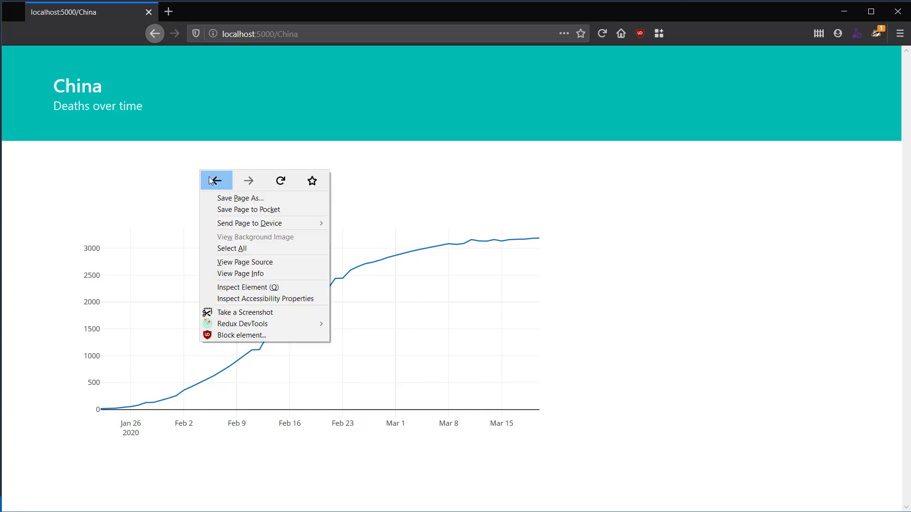
left_click(216, 181)
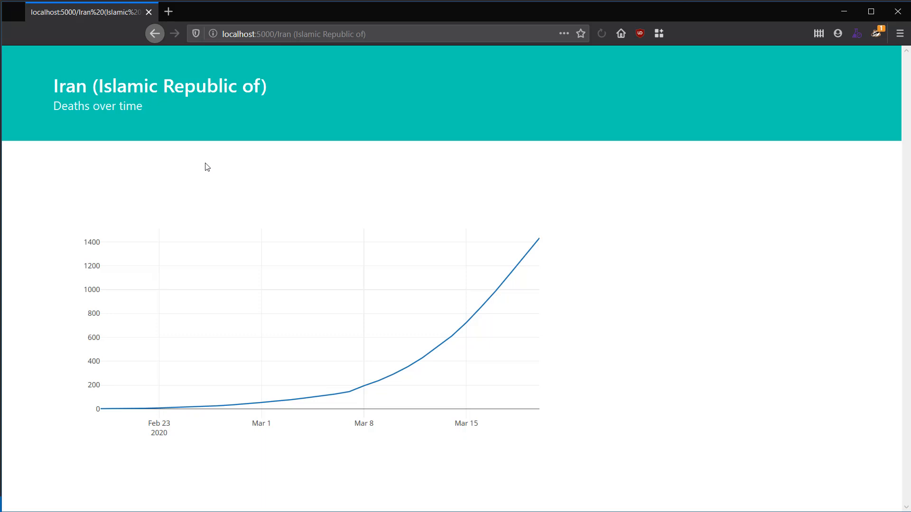
right_click(207, 167)
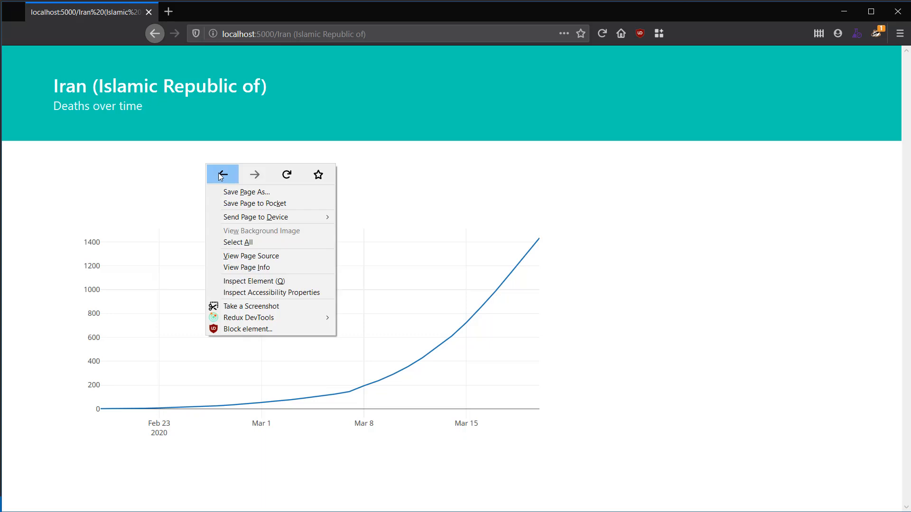
left_click(222, 174)
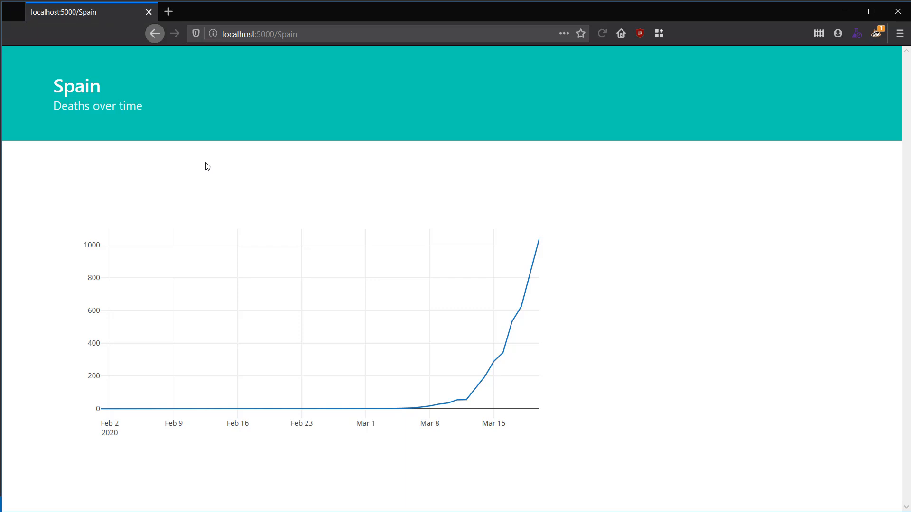
left_click(154, 33)
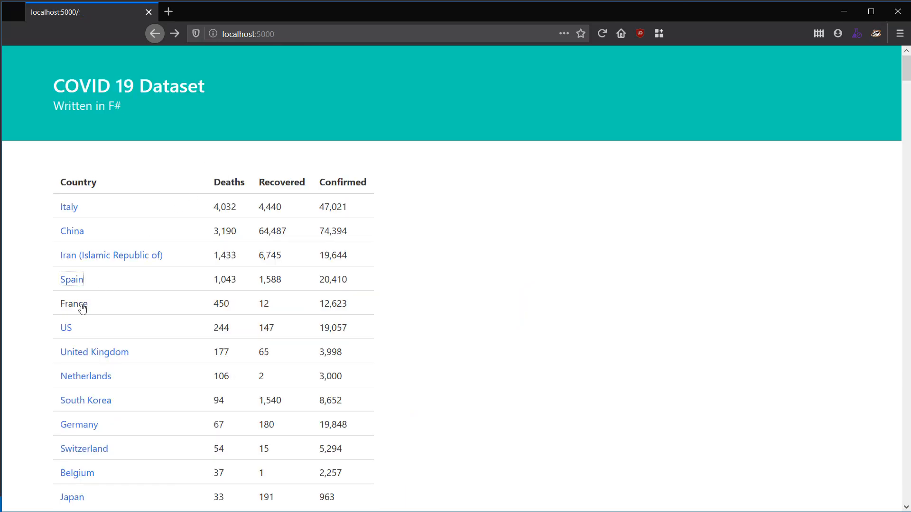
left_click(72, 304)
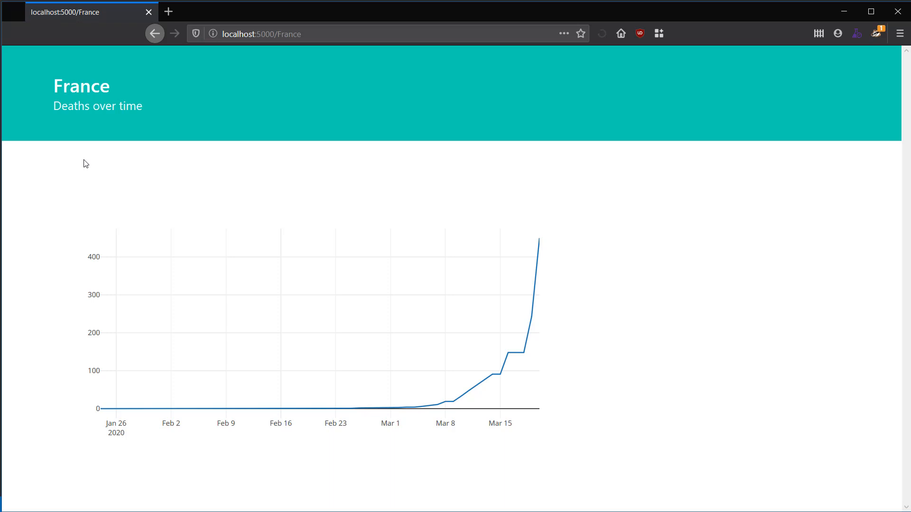
left_click(154, 33)
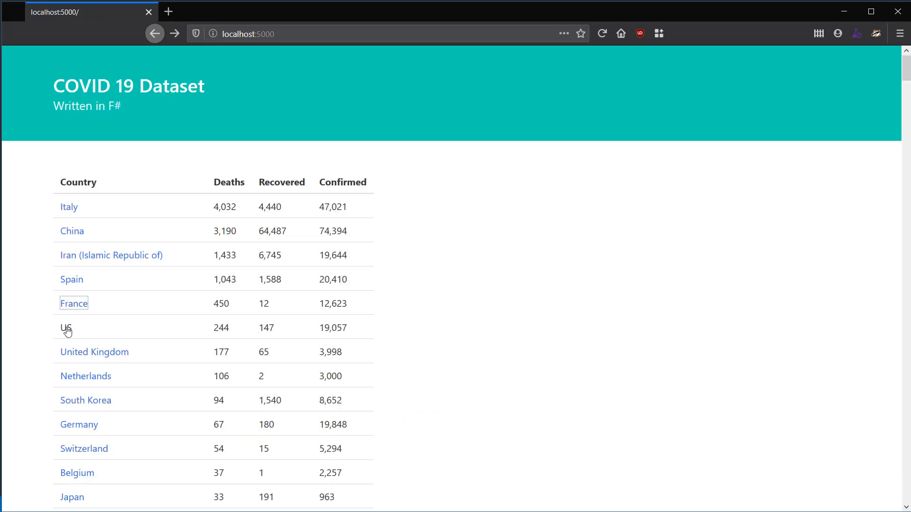
left_click(64, 327)
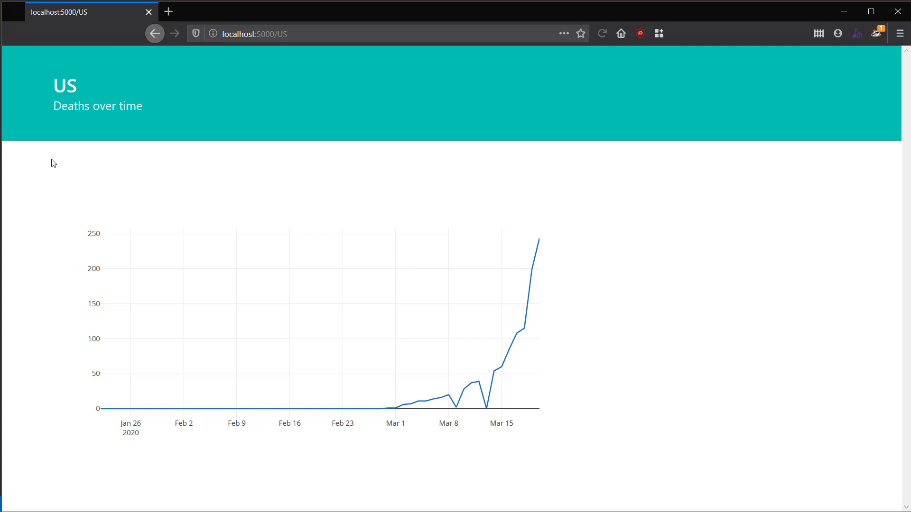
left_click(155, 33)
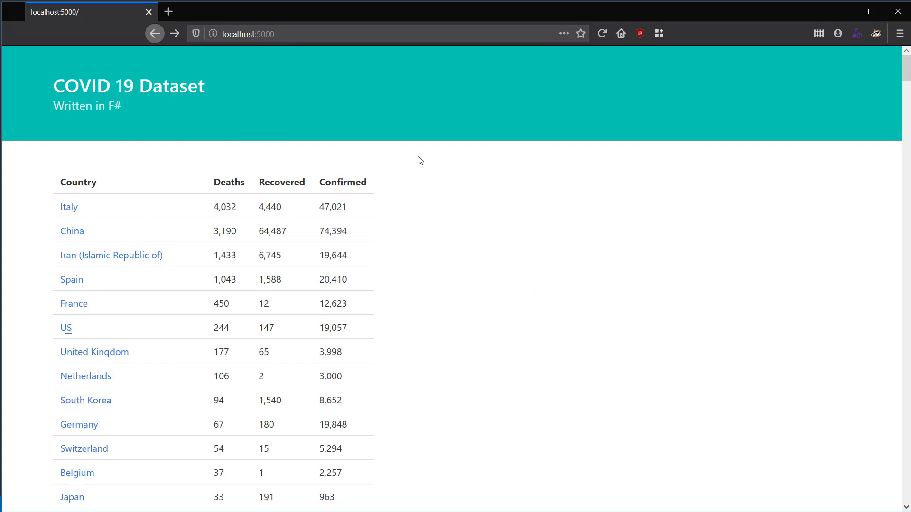